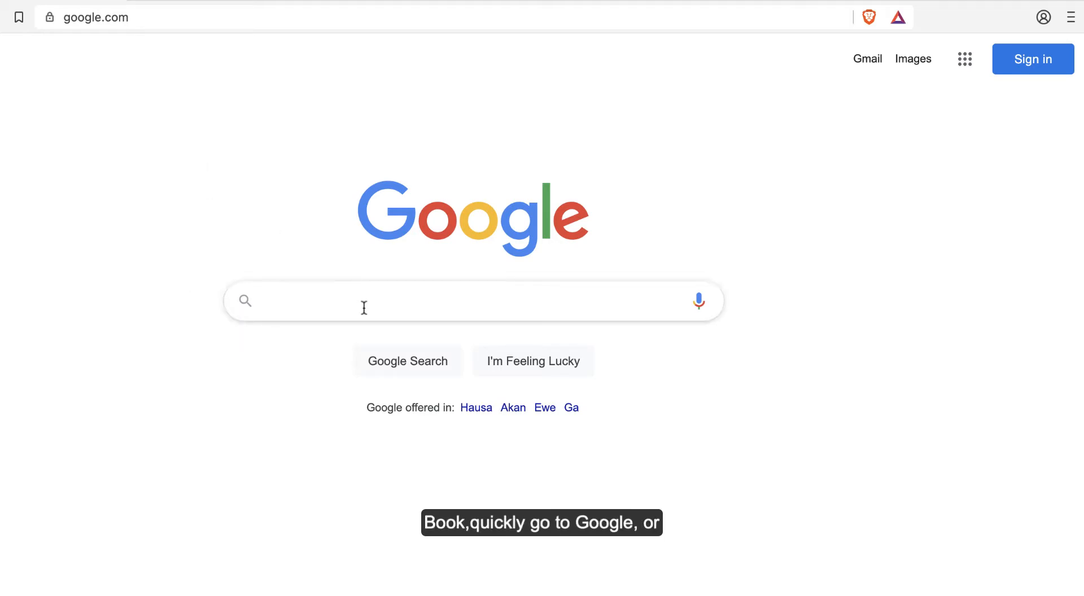
Step: Search Google for 'python download' and scroll down to the python.org result
left_click(473, 301)
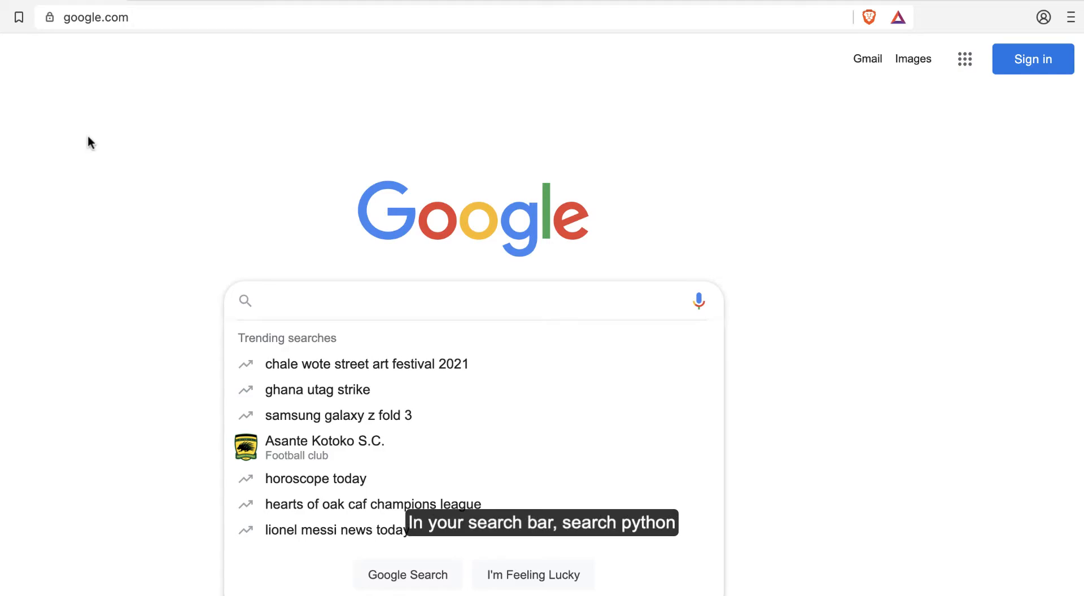
type("pytho")
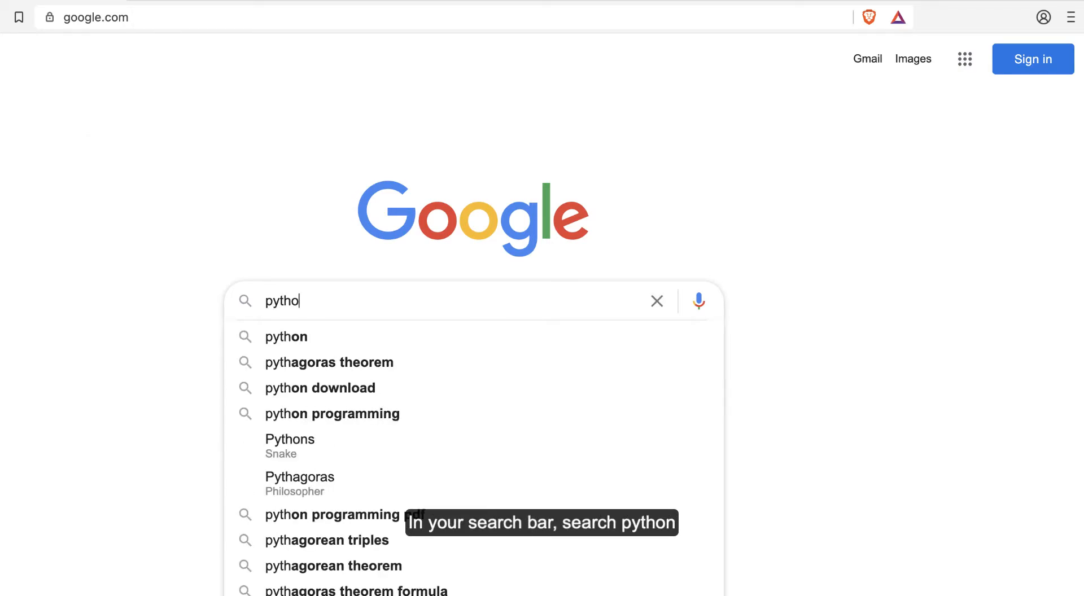
left_click(319, 387)
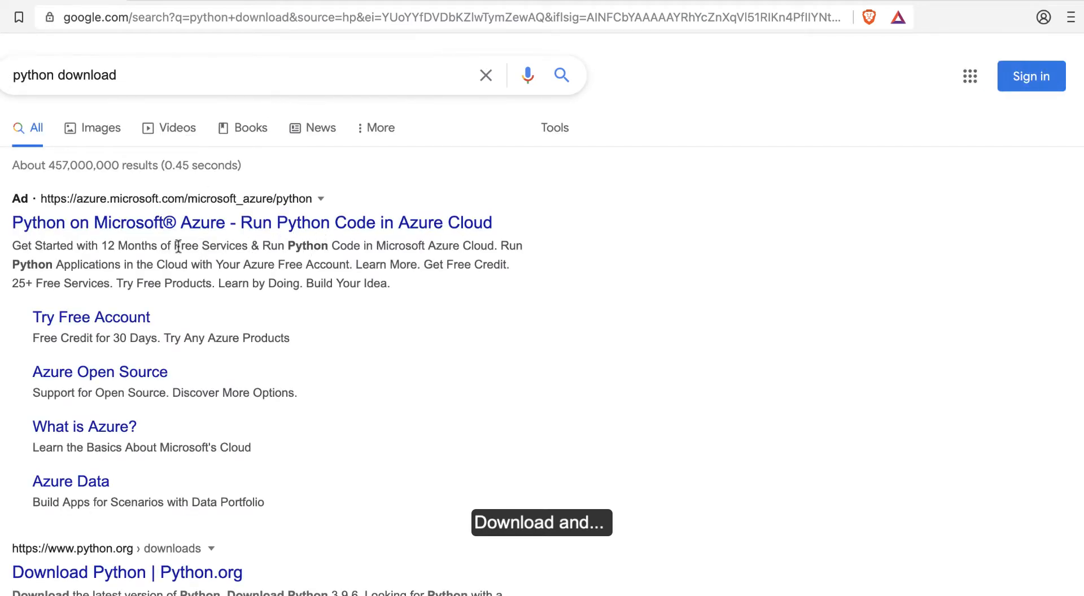
scroll("down", 3)
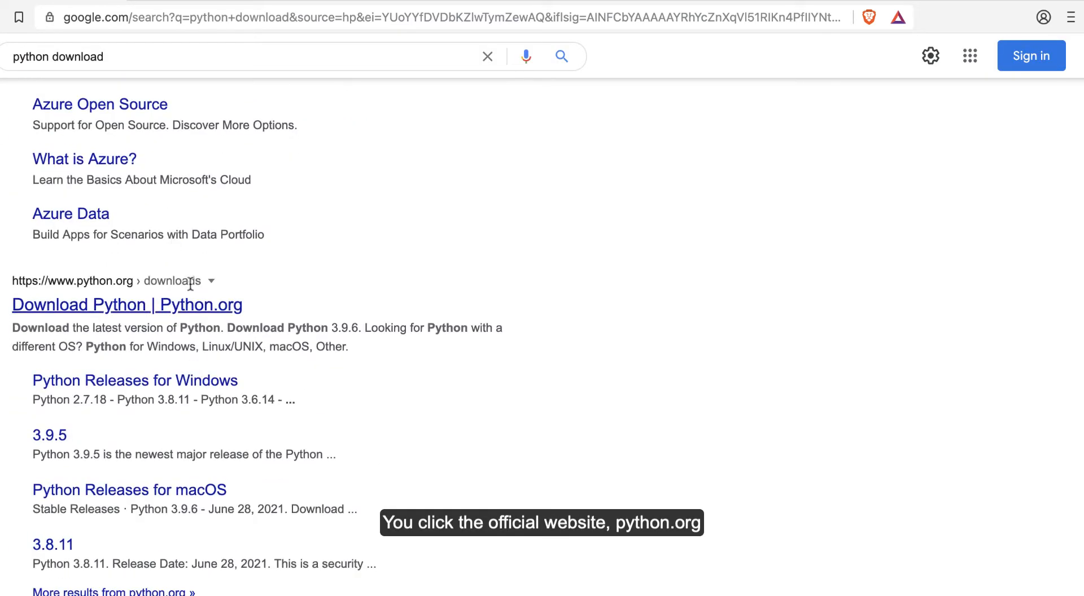
scroll("down", 3)
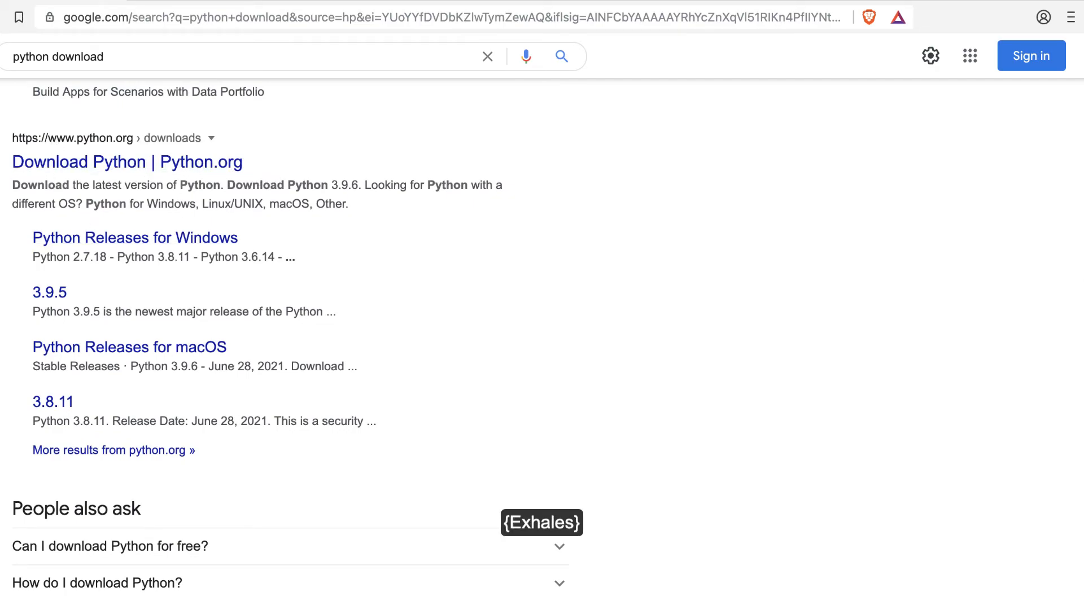
Step: Open the 'Download Python | Python.org' search result
left_click(126, 162)
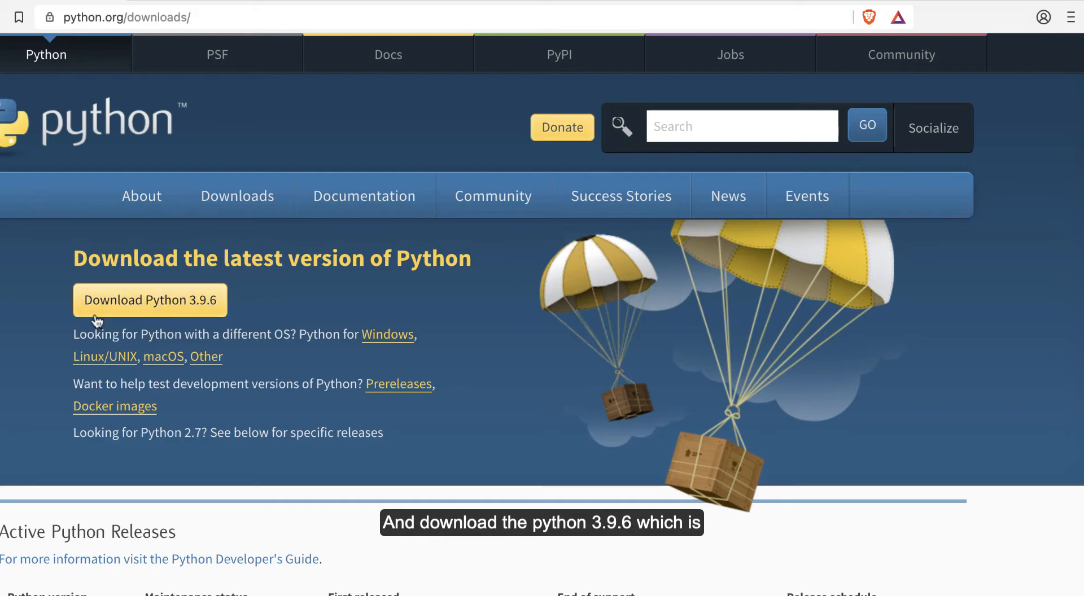
mouse_move(201, 310)
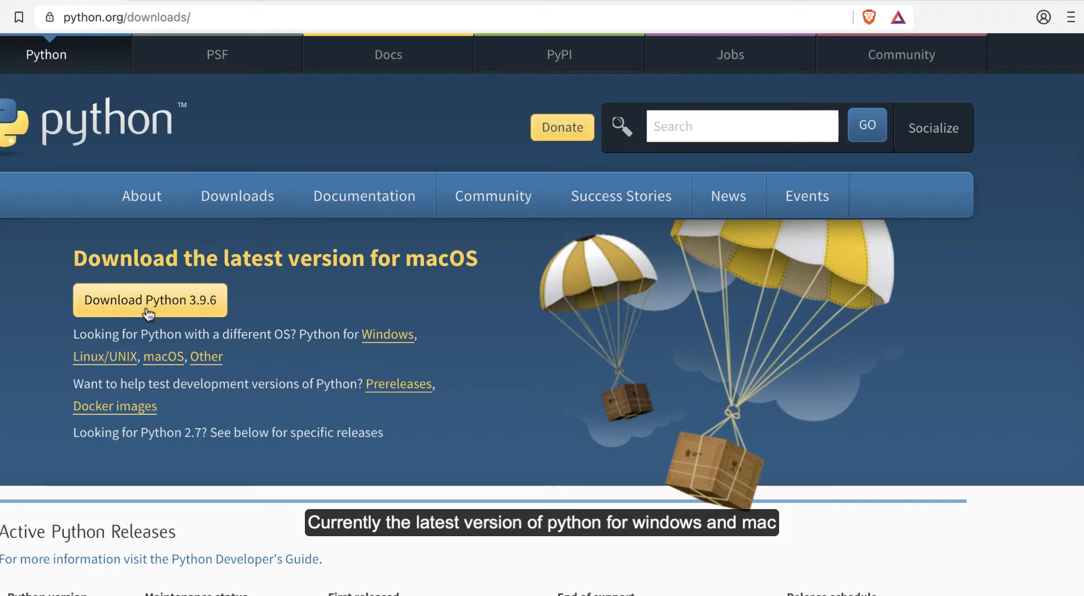
mouse_move(200, 317)
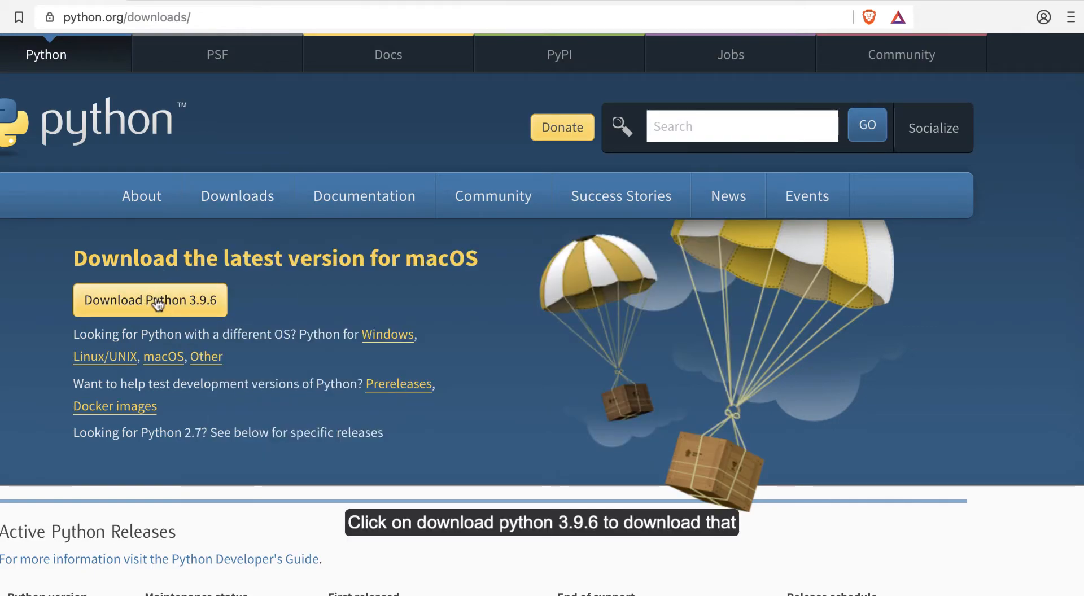
Step: Download the Python 3.9.6 macOS installer and save it to Downloads
left_click(150, 301)
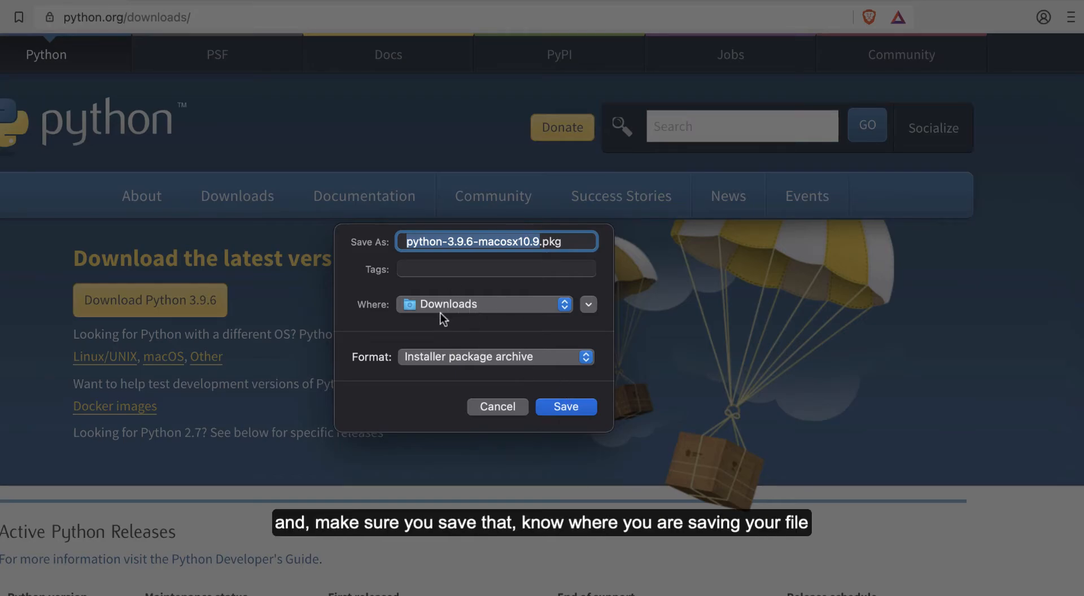
mouse_move(489, 325)
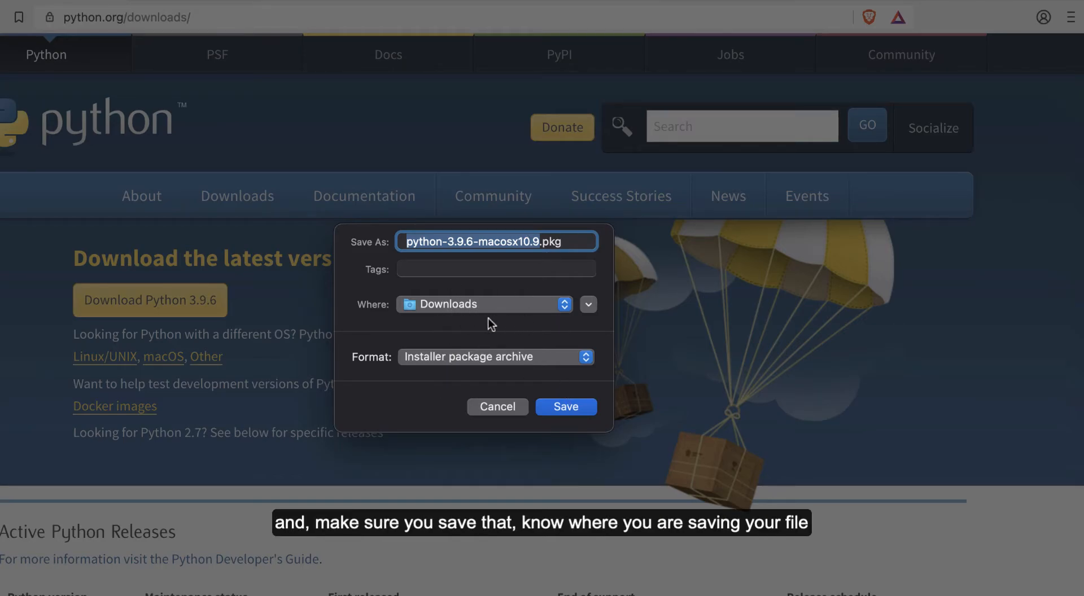
mouse_move(529, 251)
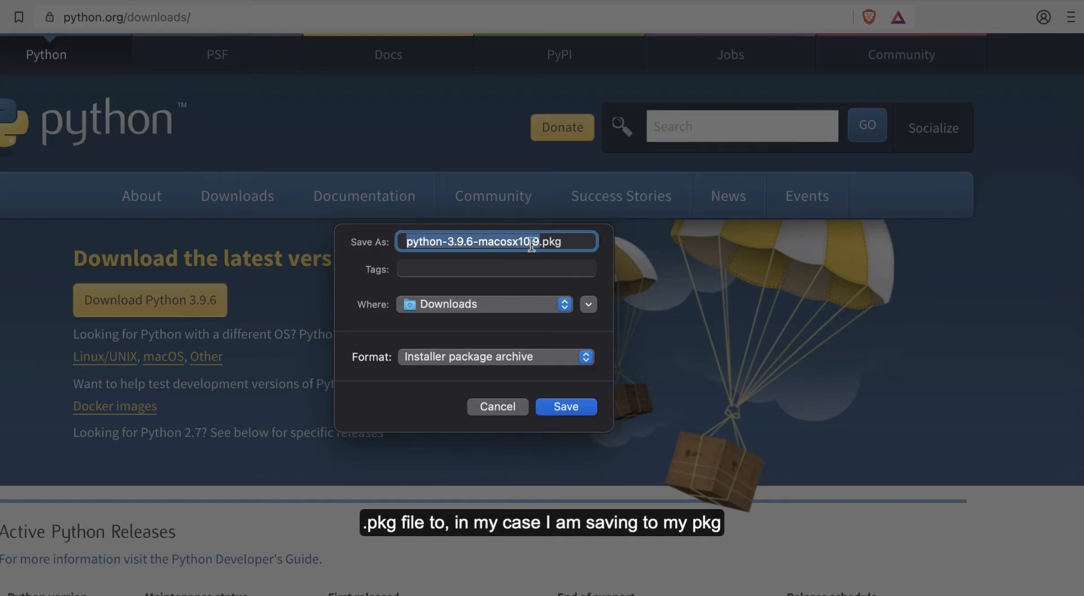
mouse_move(436, 314)
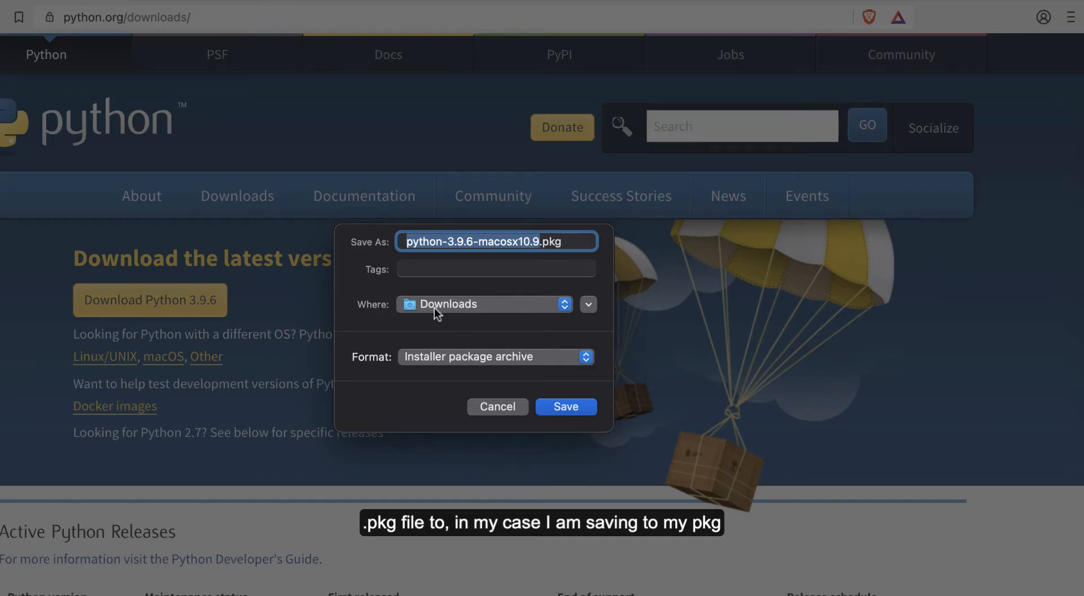
mouse_move(519, 316)
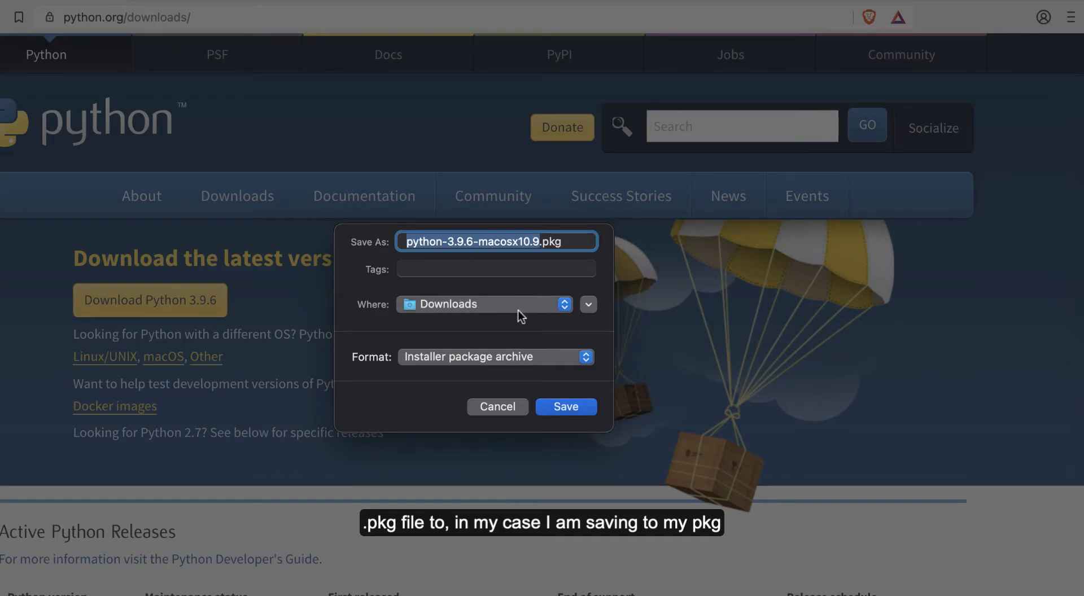
mouse_move(486, 308)
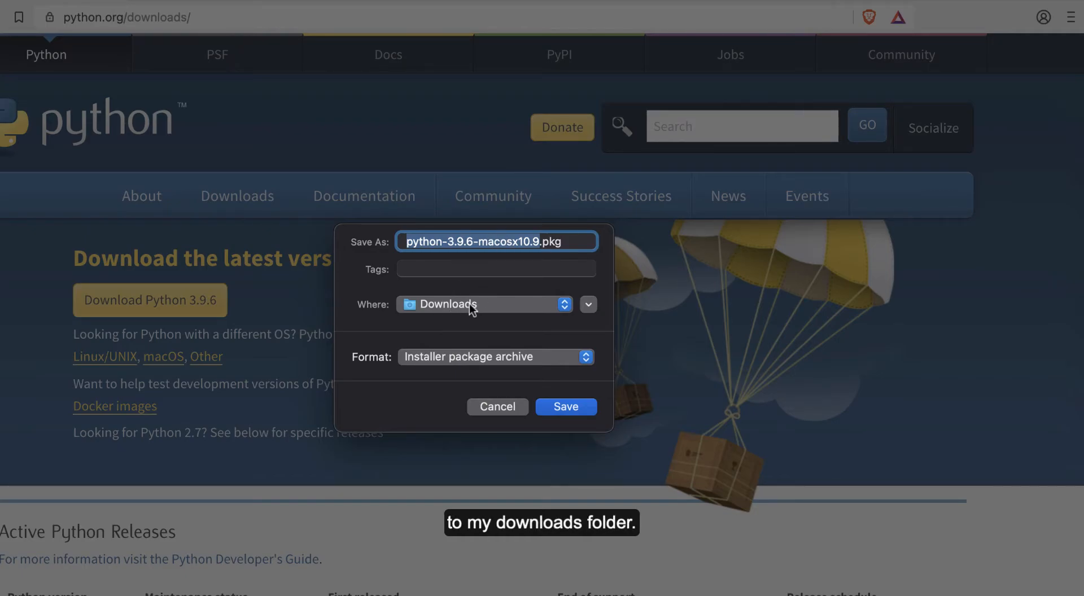
mouse_move(533, 350)
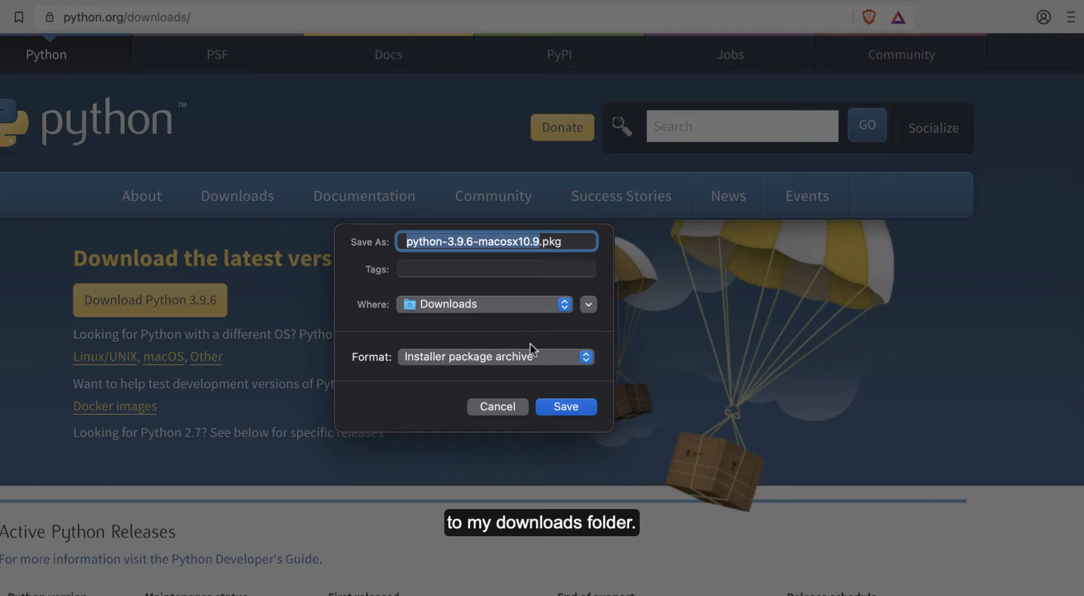
left_click(564, 406)
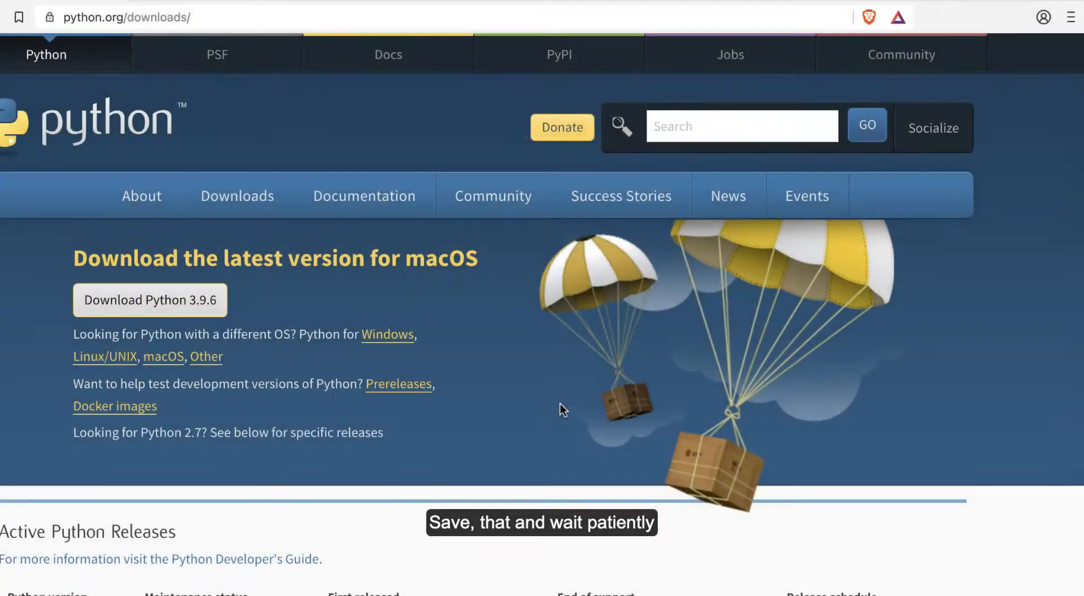
mouse_move(276, 413)
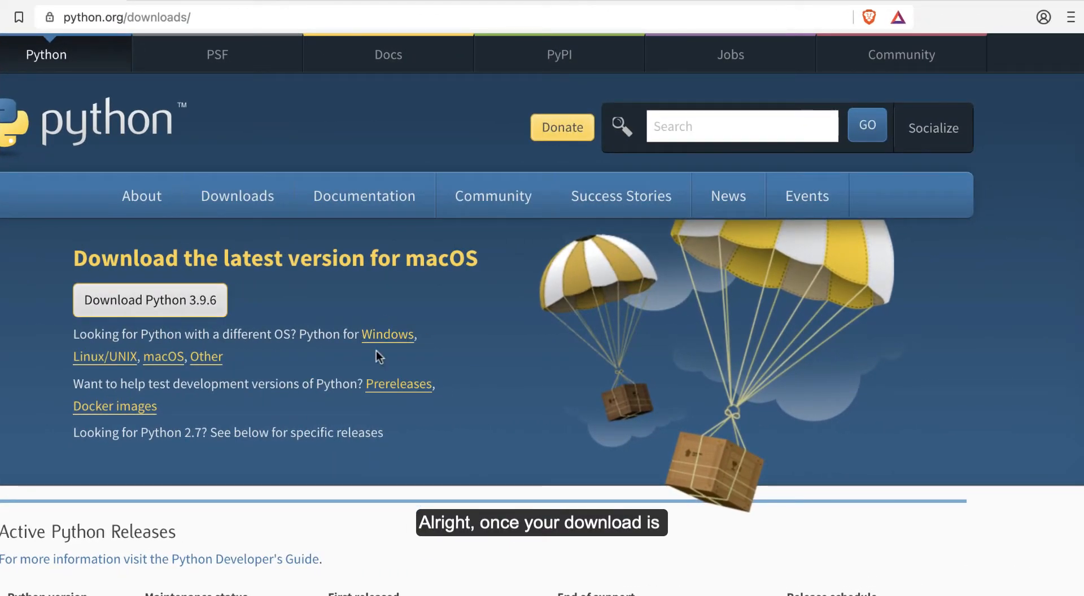
Step: Select python-3.9.6-macosx10.9.pkg in Finder's Downloads folder
scroll("down", 3)
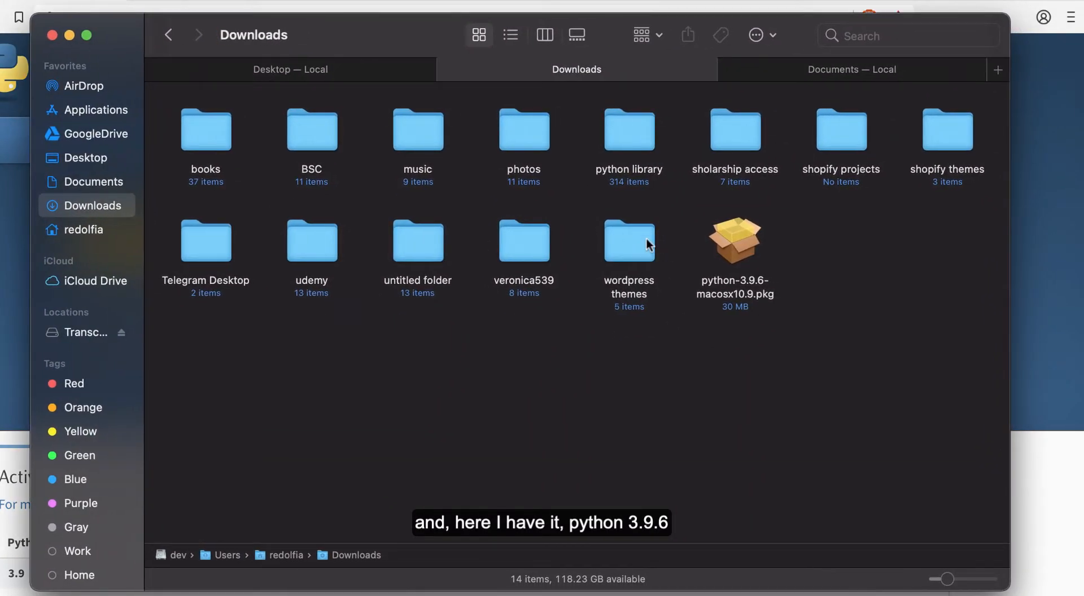
mouse_move(734, 248)
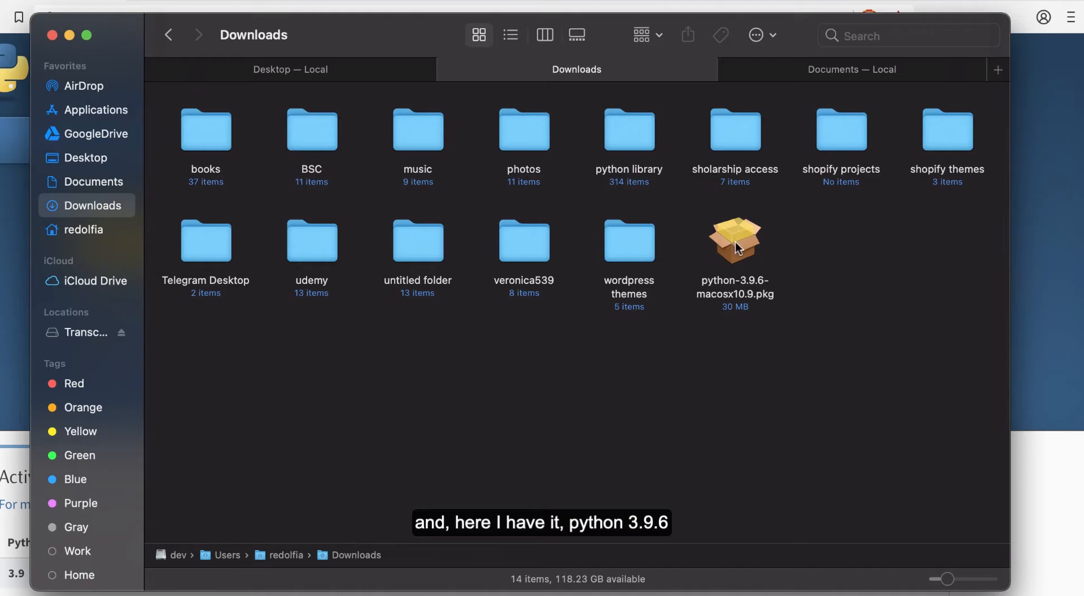
left_click(735, 240)
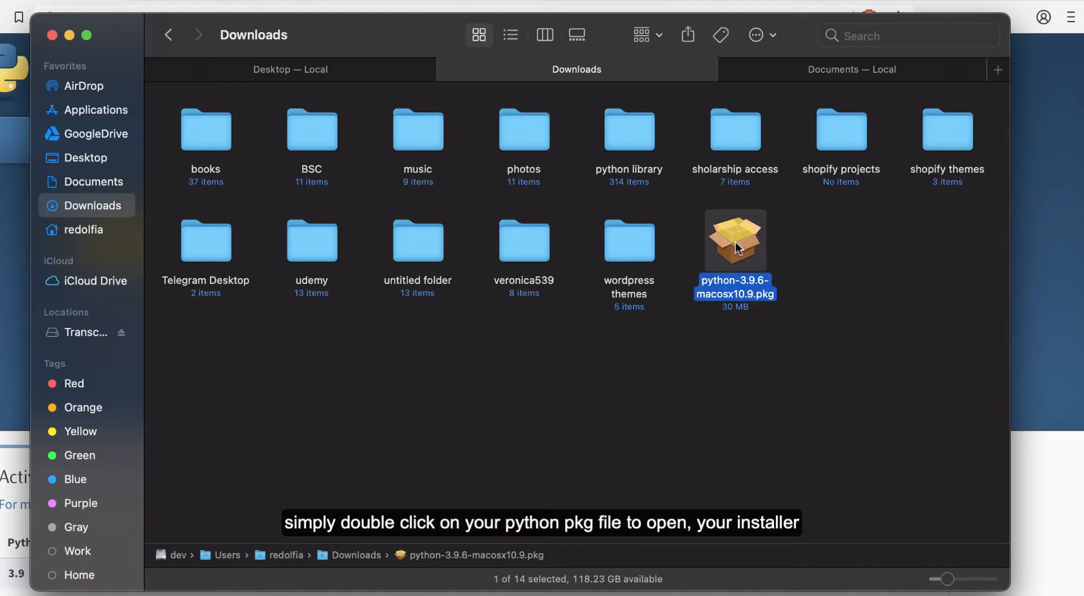
mouse_move(69, 35)
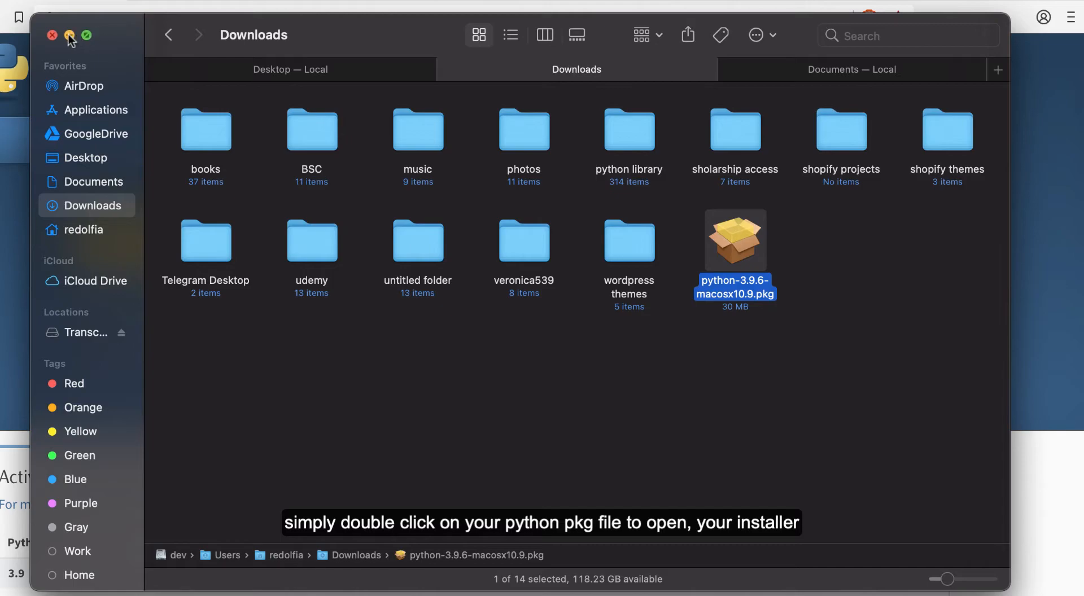
Step: Tidy the windows, move past the installer introduction and scroll through the Read Me
left_click(69, 35)
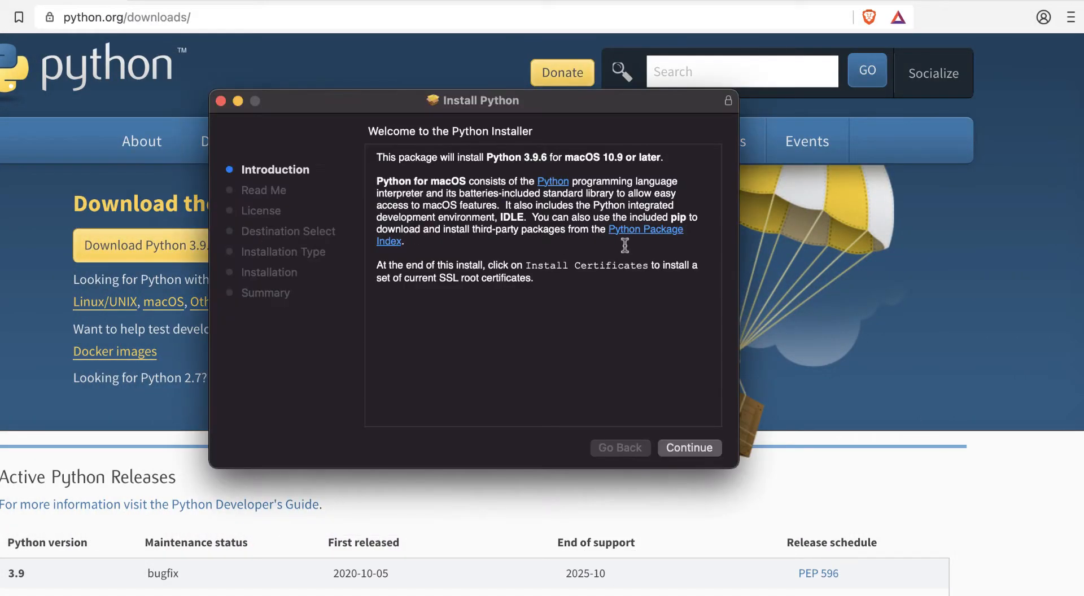
left_click_drag(472, 100, 339, 118)
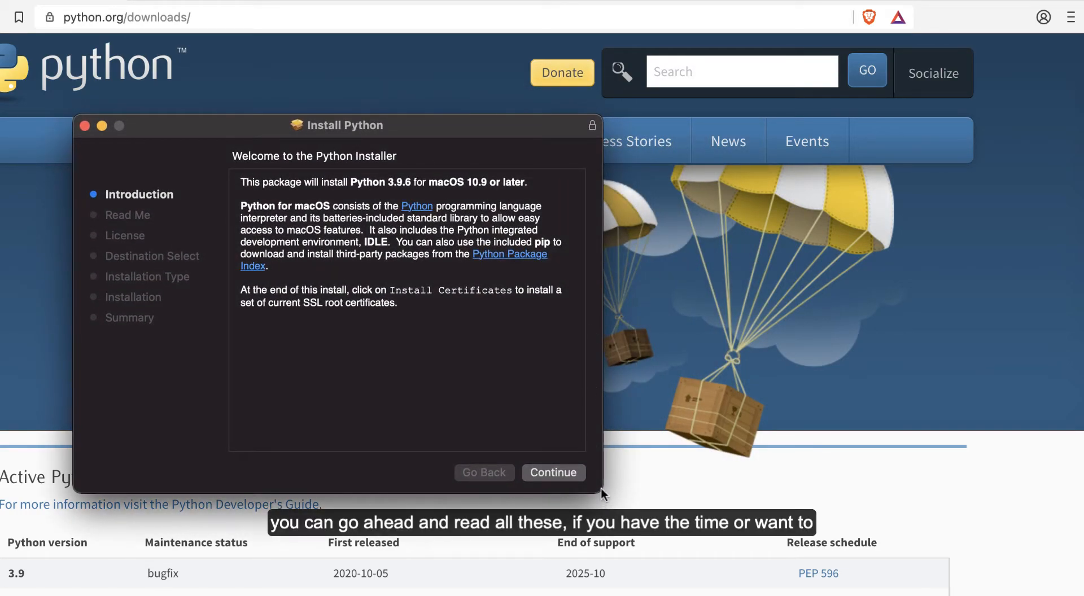
mouse_move(292, 276)
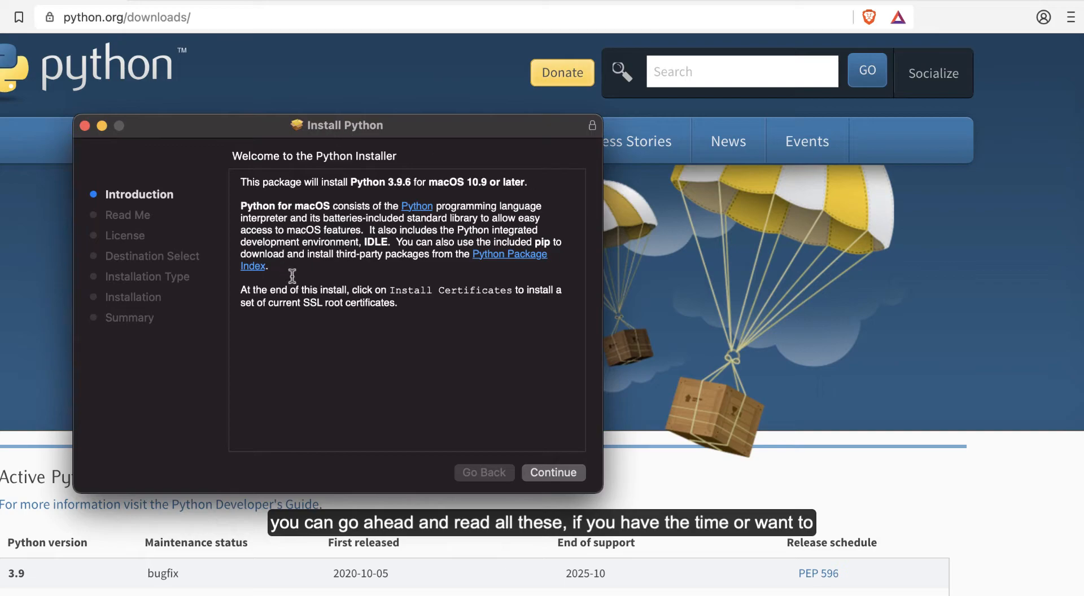
mouse_move(422, 380)
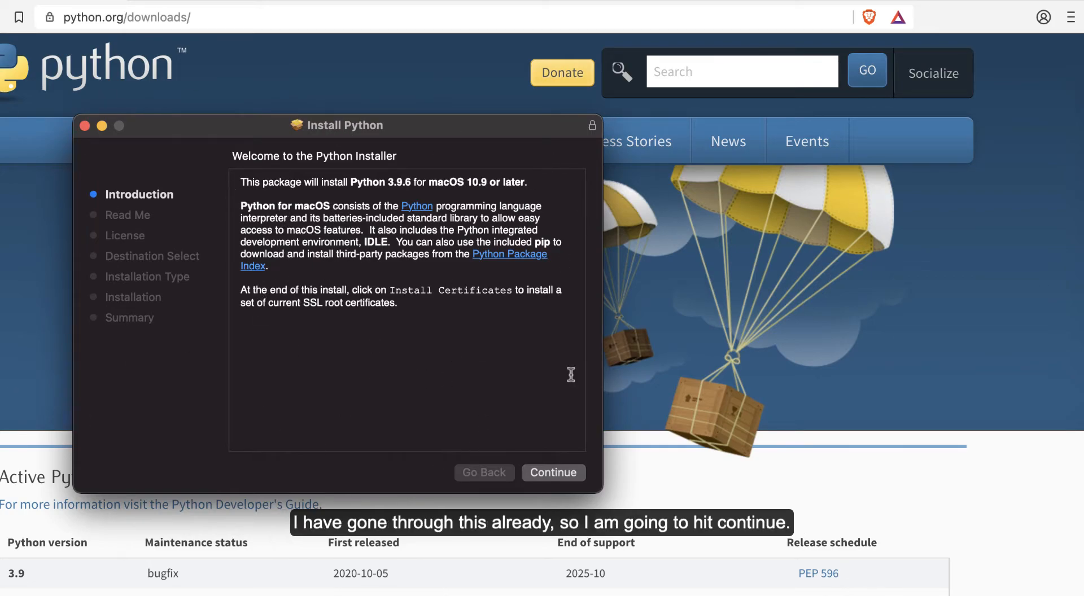
mouse_move(467, 408)
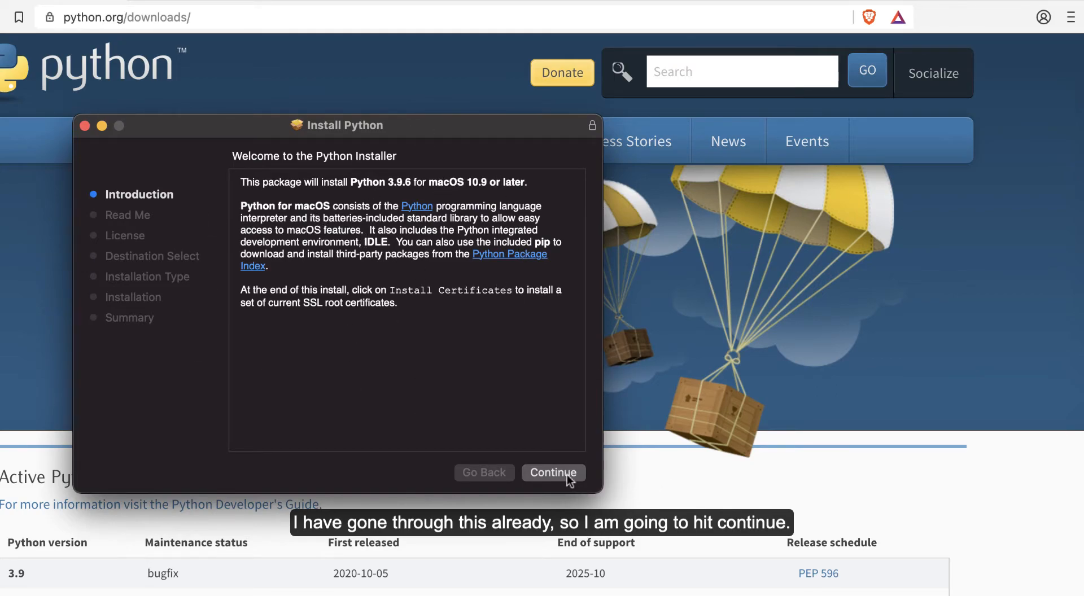
left_click(553, 473)
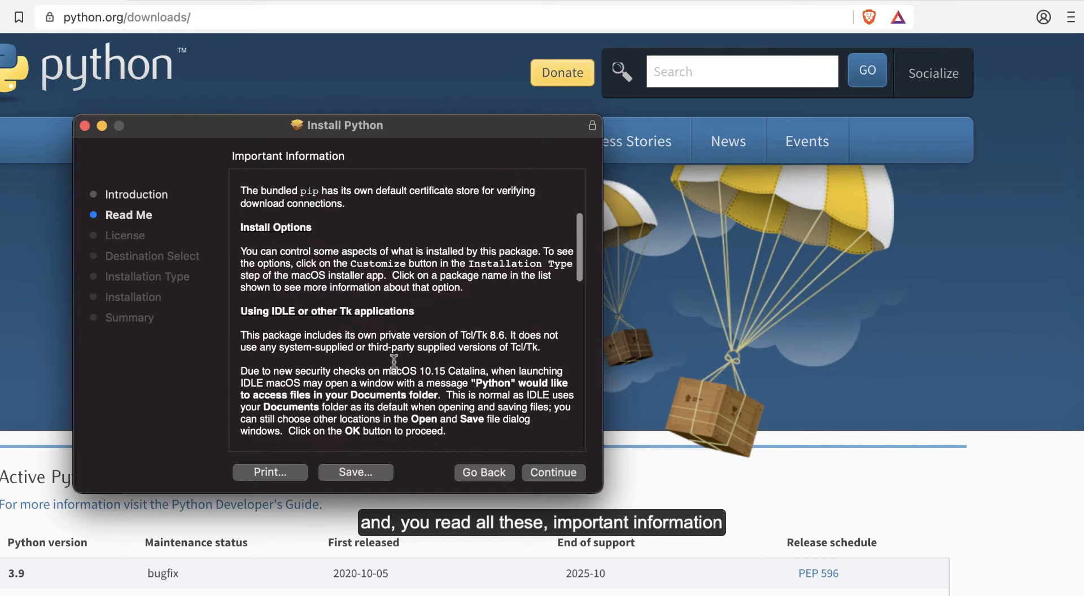
scroll("down", 3)
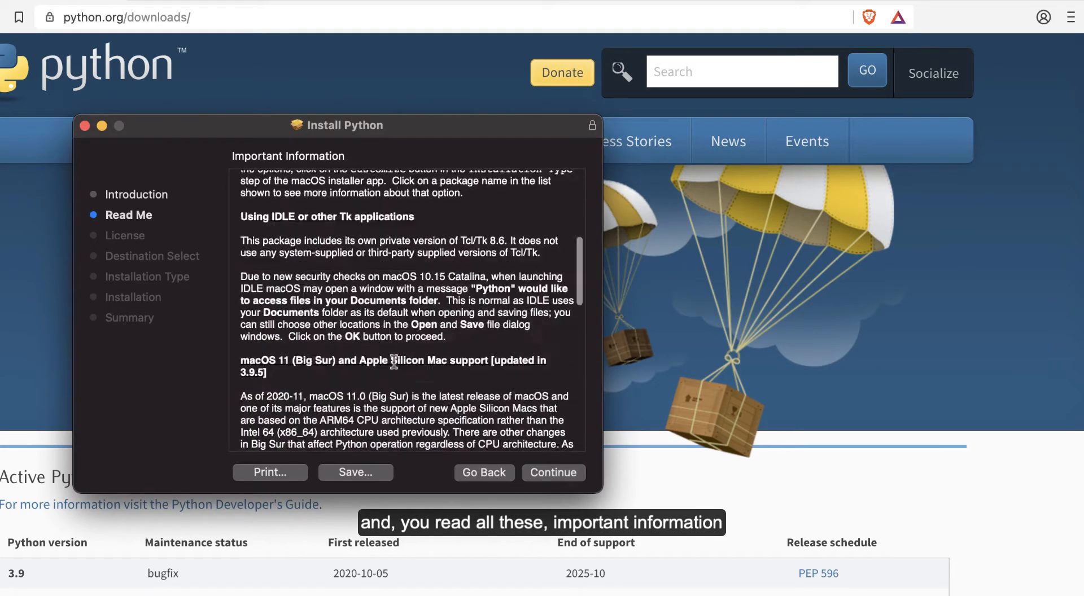
scroll("down", 3)
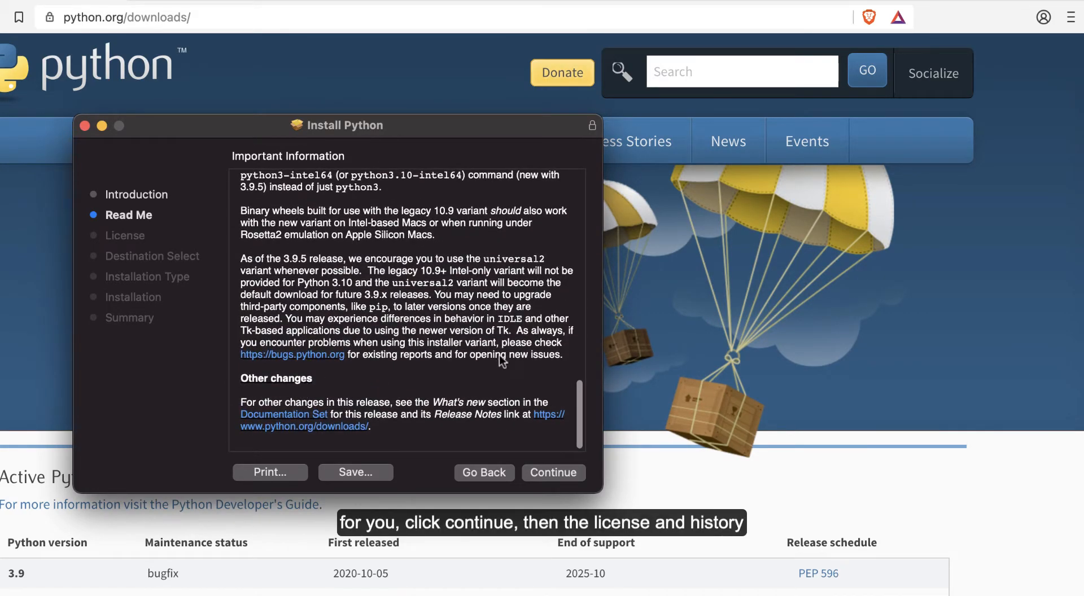
Step: Move through the license text and agree to the software license terms
left_click(552, 472)
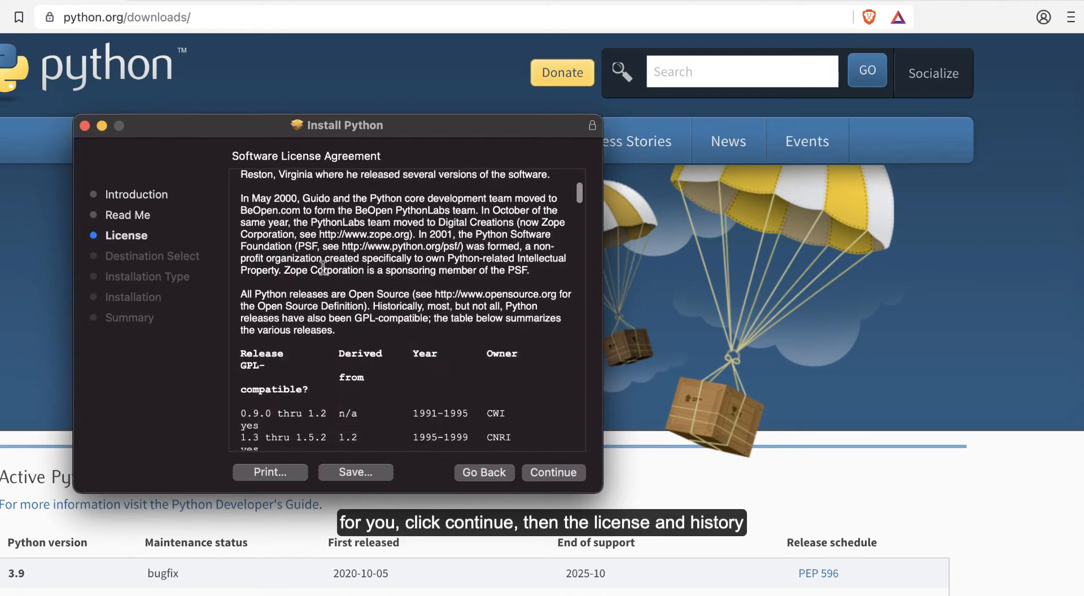
scroll("down", 3)
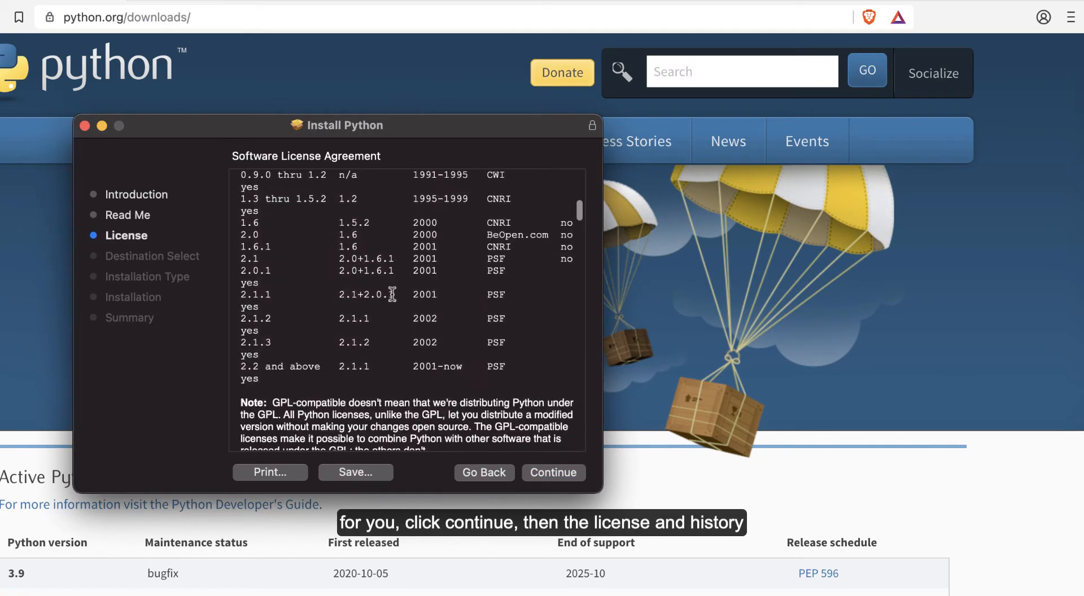
left_click(552, 473)
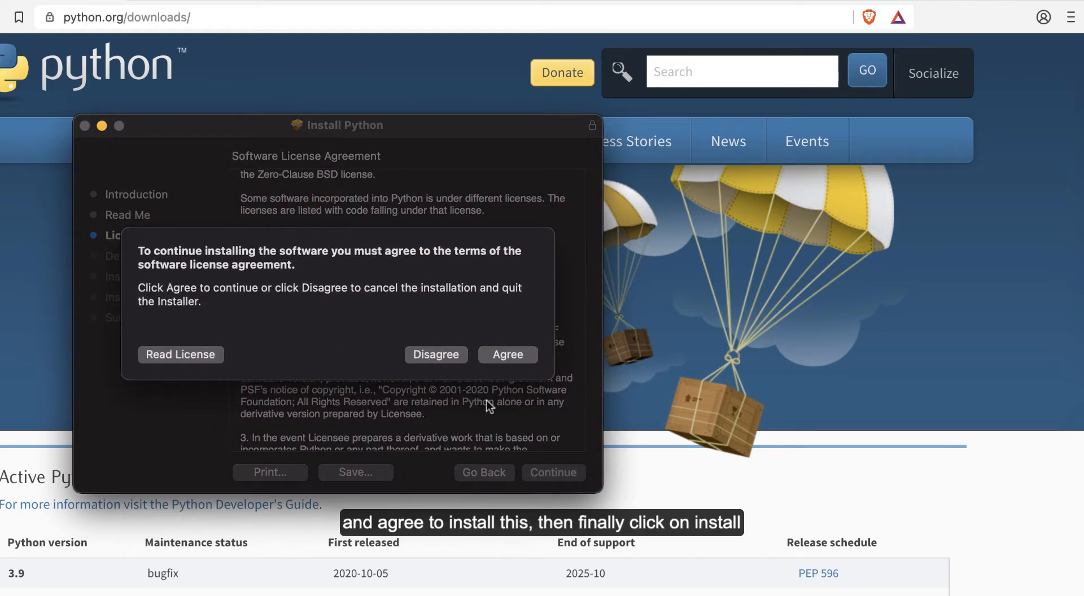
left_click(508, 354)
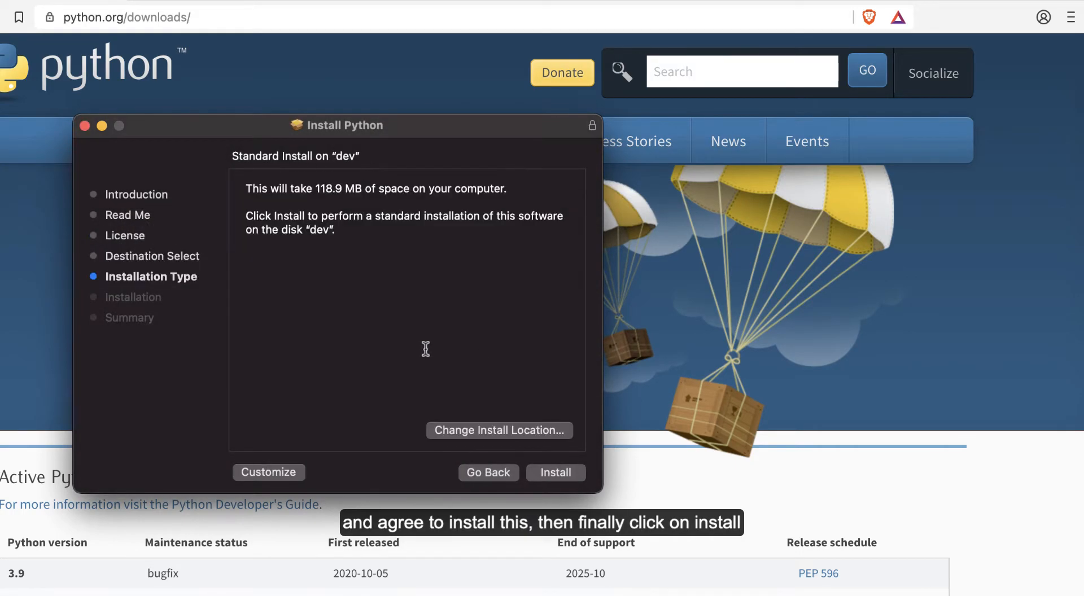
mouse_move(560, 489)
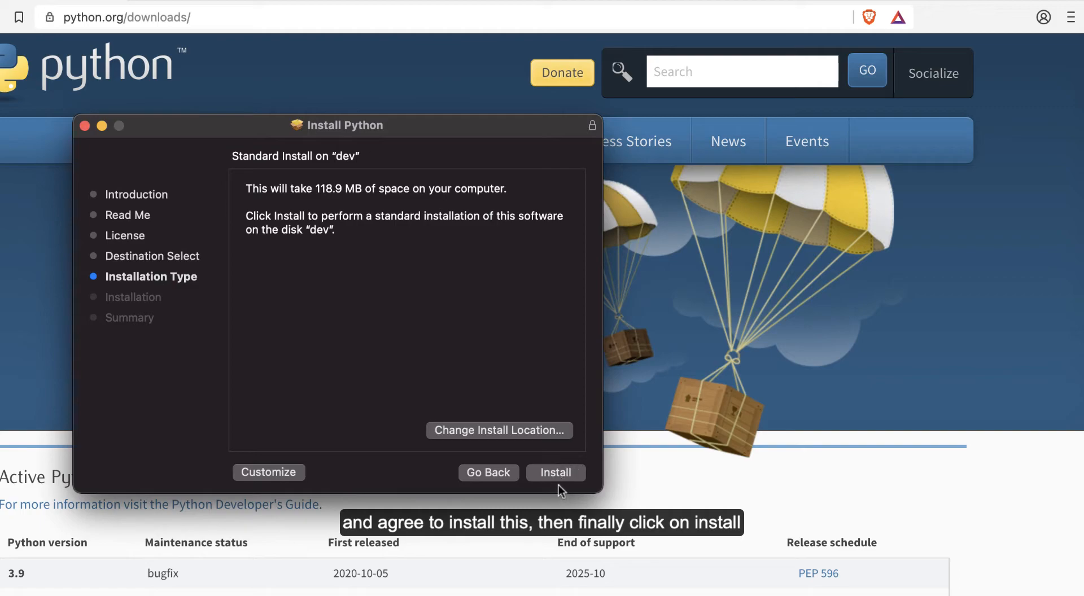
mouse_move(564, 485)
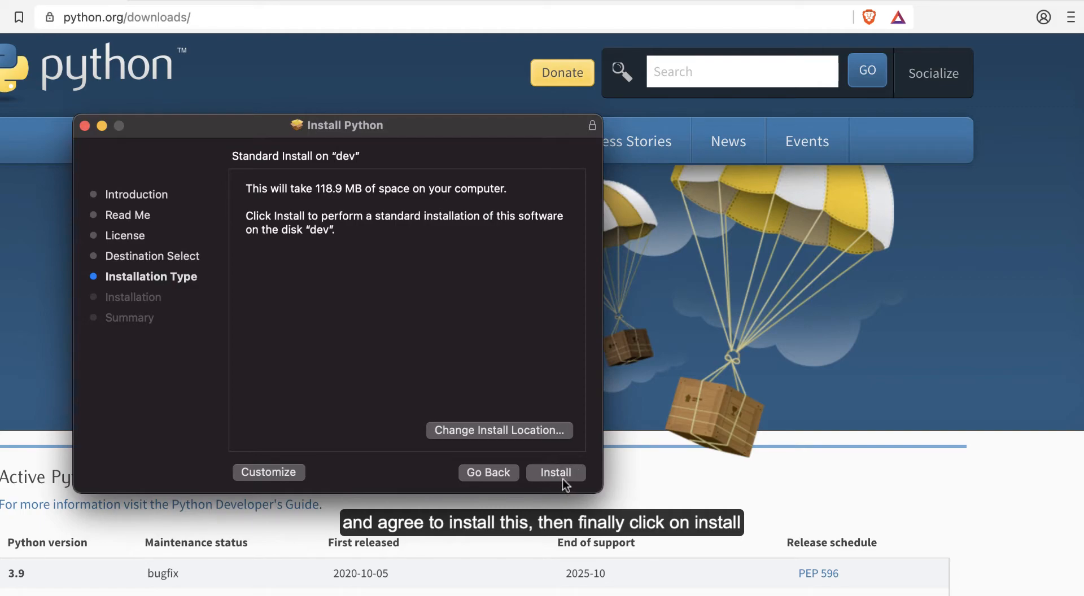
Step: Start the standard installation on dev and authorise it with the password
left_click(556, 473)
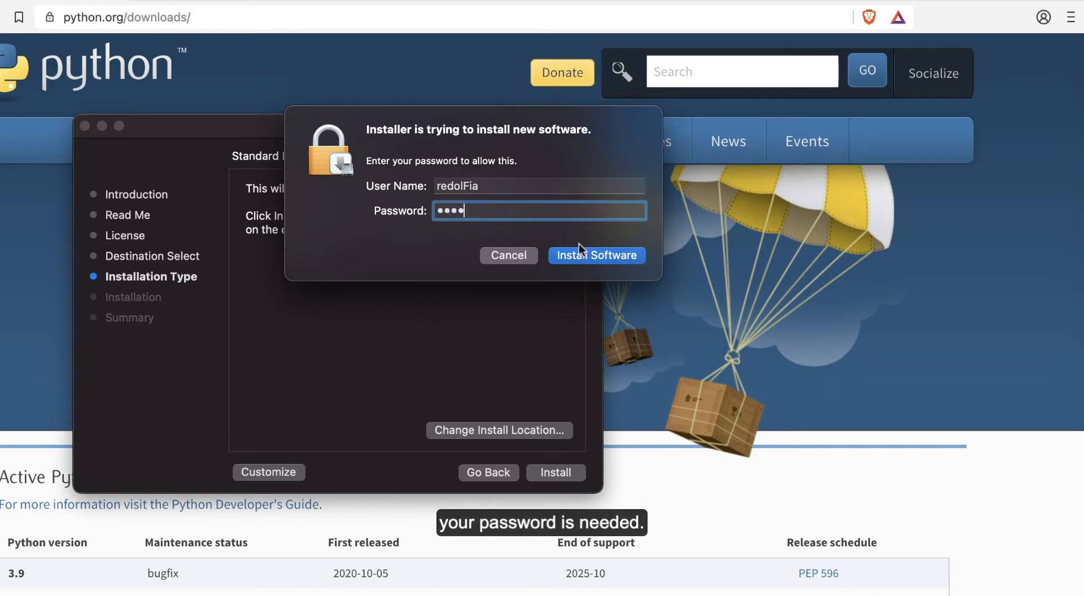
left_click(597, 255)
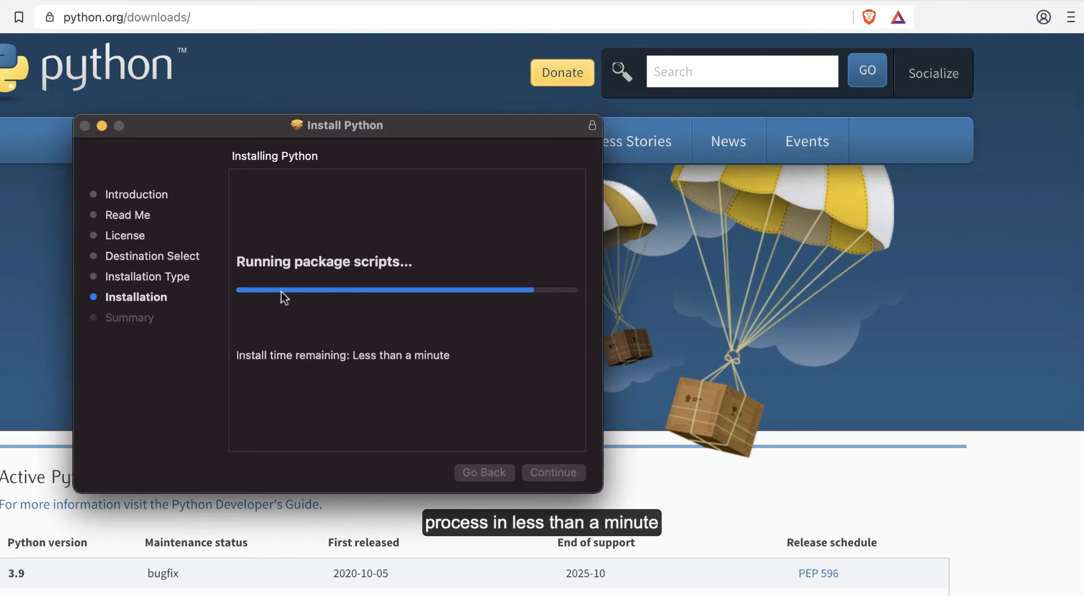
mouse_move(438, 312)
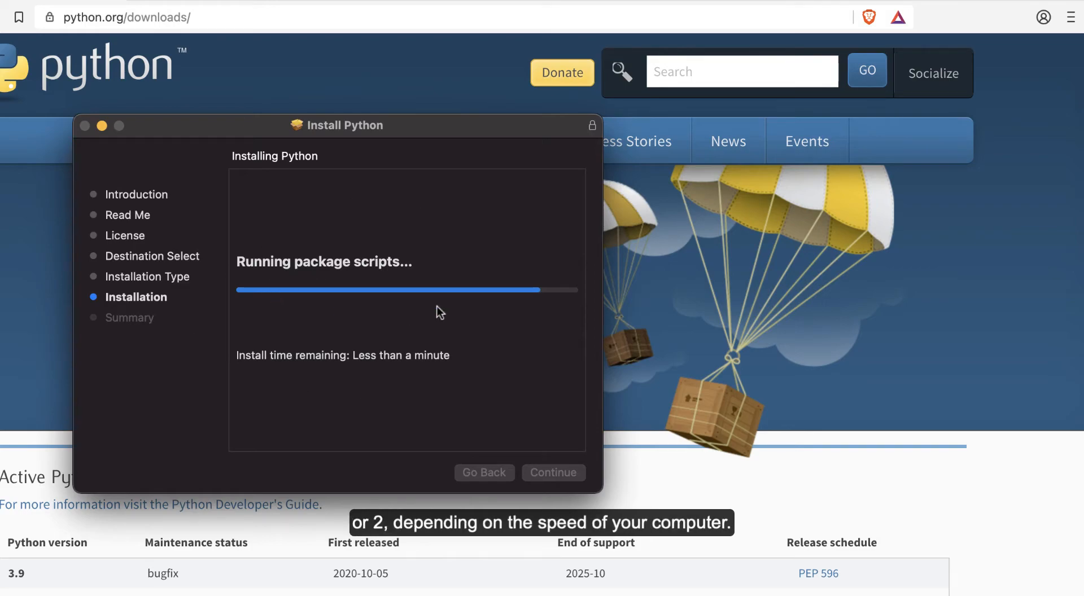
mouse_move(339, 278)
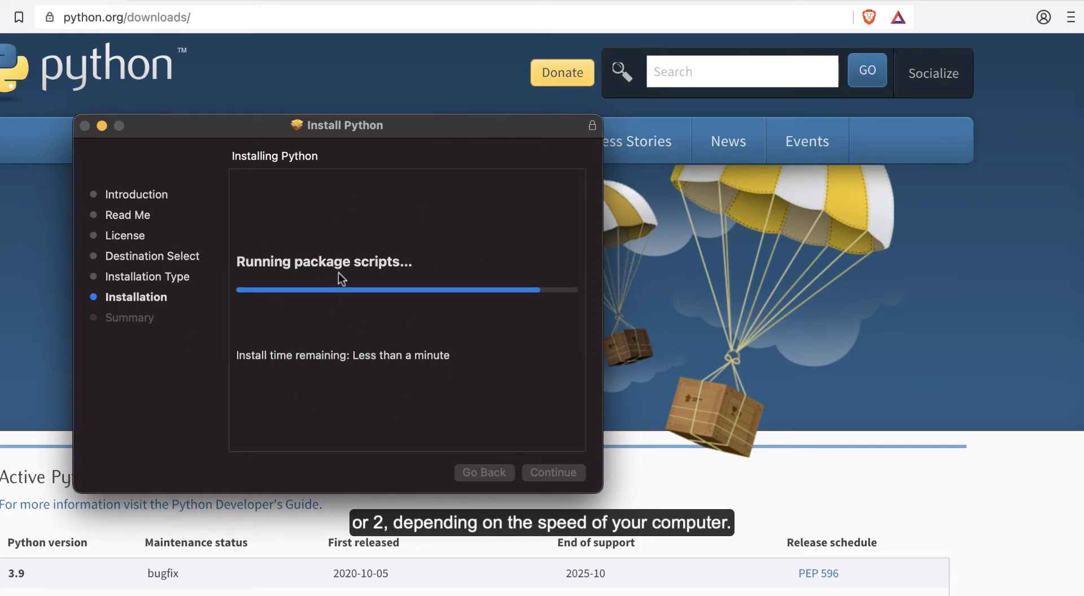
mouse_move(323, 258)
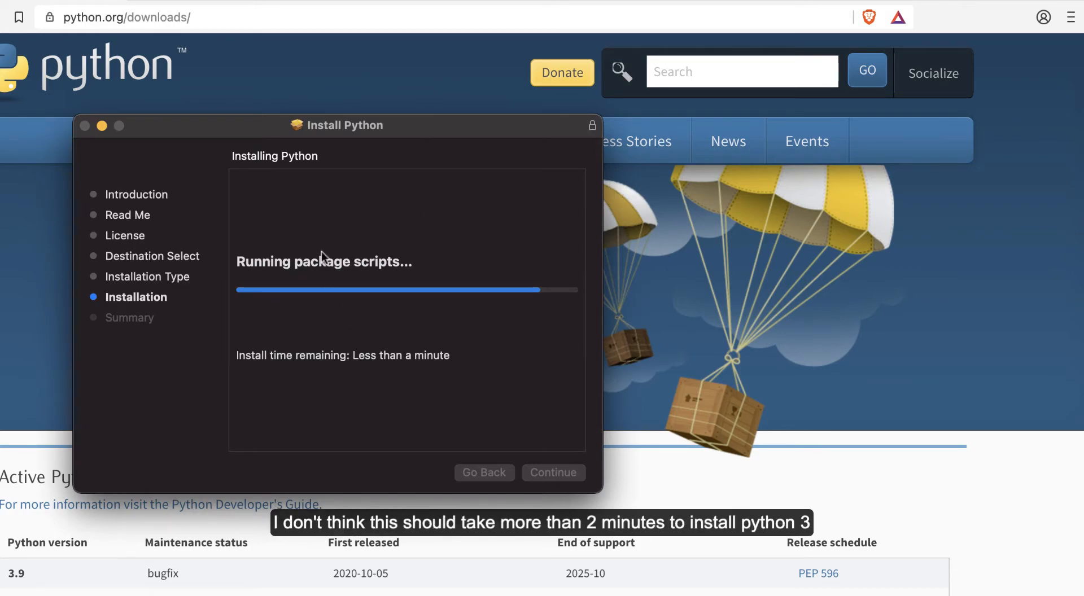
mouse_move(413, 289)
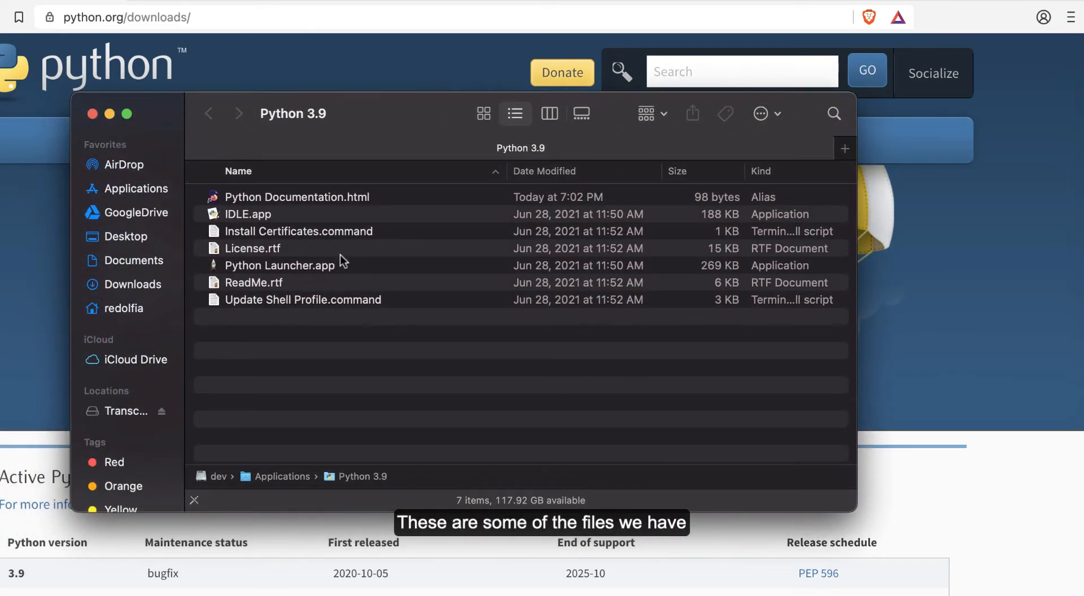
mouse_move(286, 239)
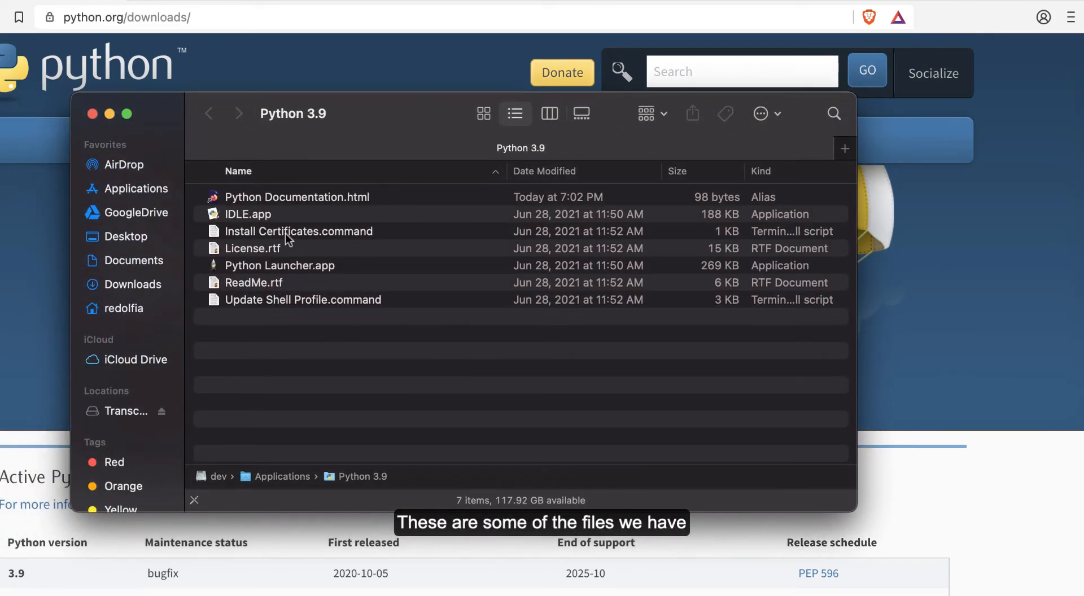
mouse_move(332, 298)
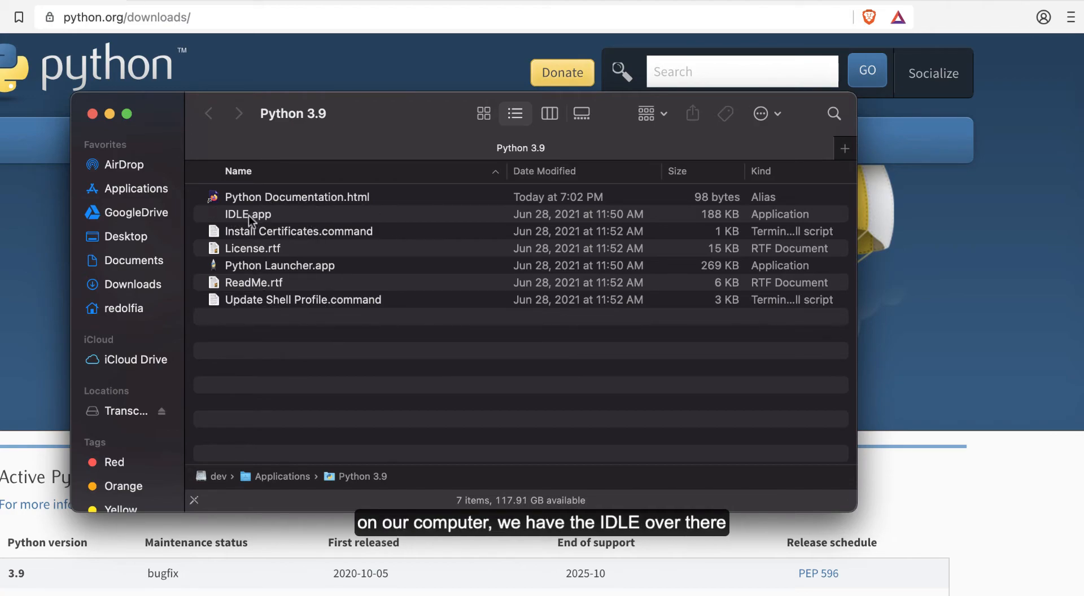
Step: Launch IDLE.app from the Applications > Python 3.9 folder
double_click(247, 214)
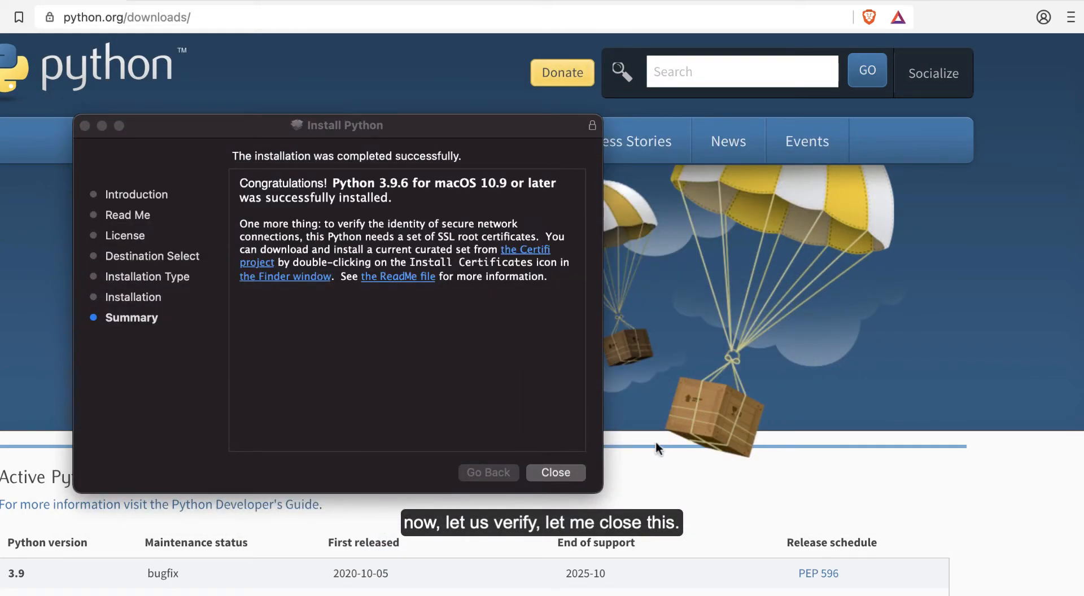
Step: Close the completed installer and keep the installer package instead of trashing it
left_click(555, 473)
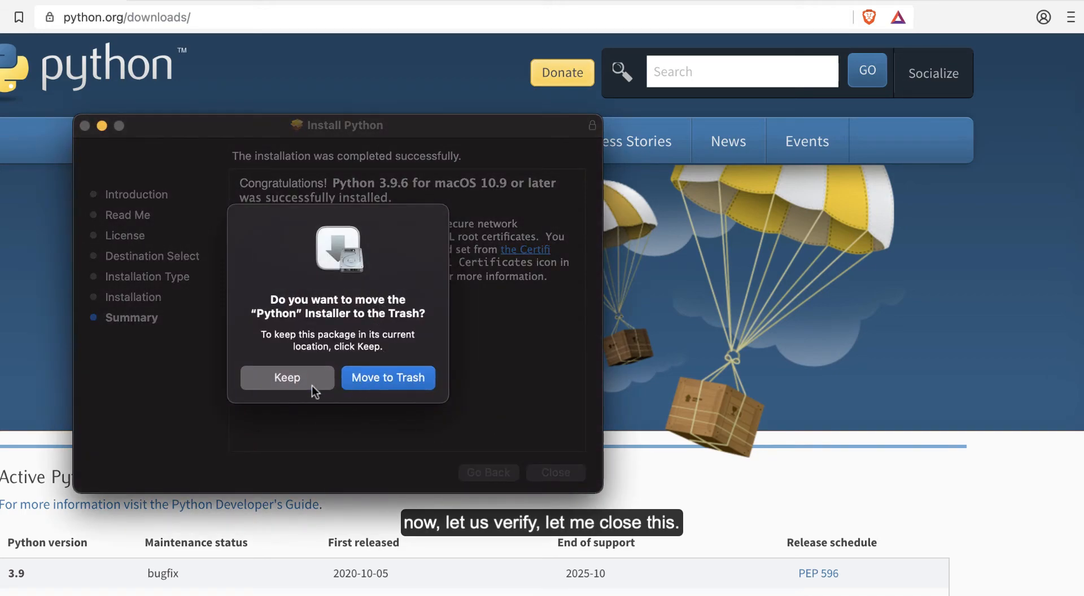
left_click(286, 378)
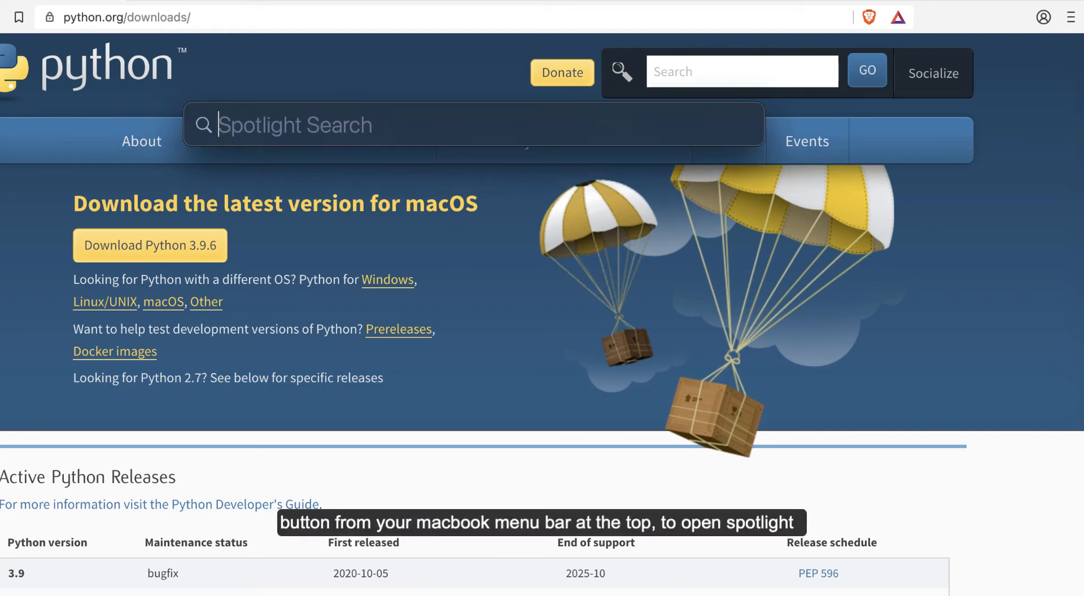
mouse_move(306, 135)
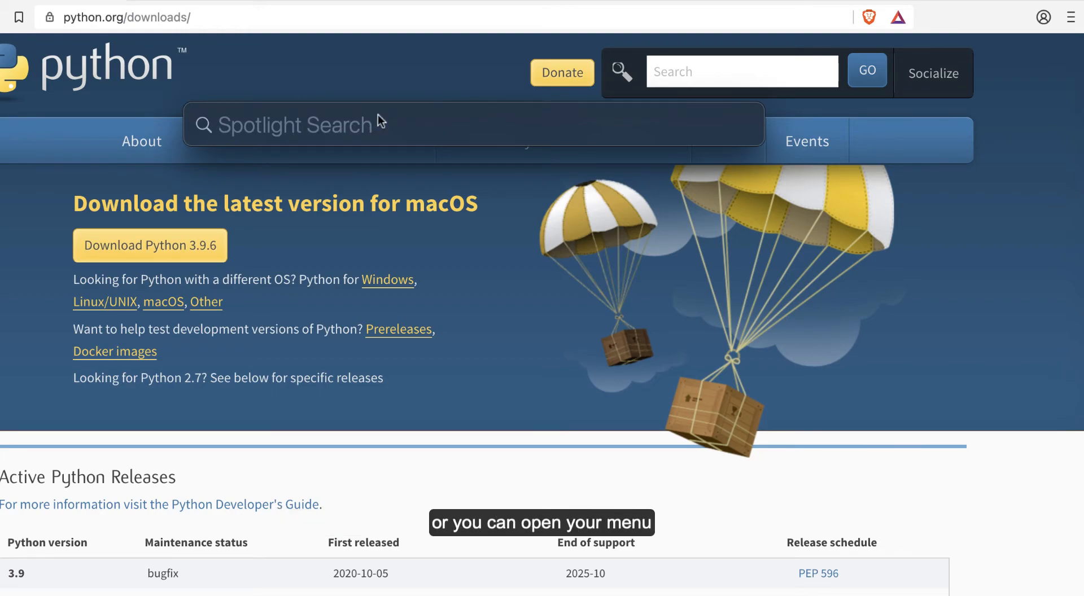
mouse_move(416, 129)
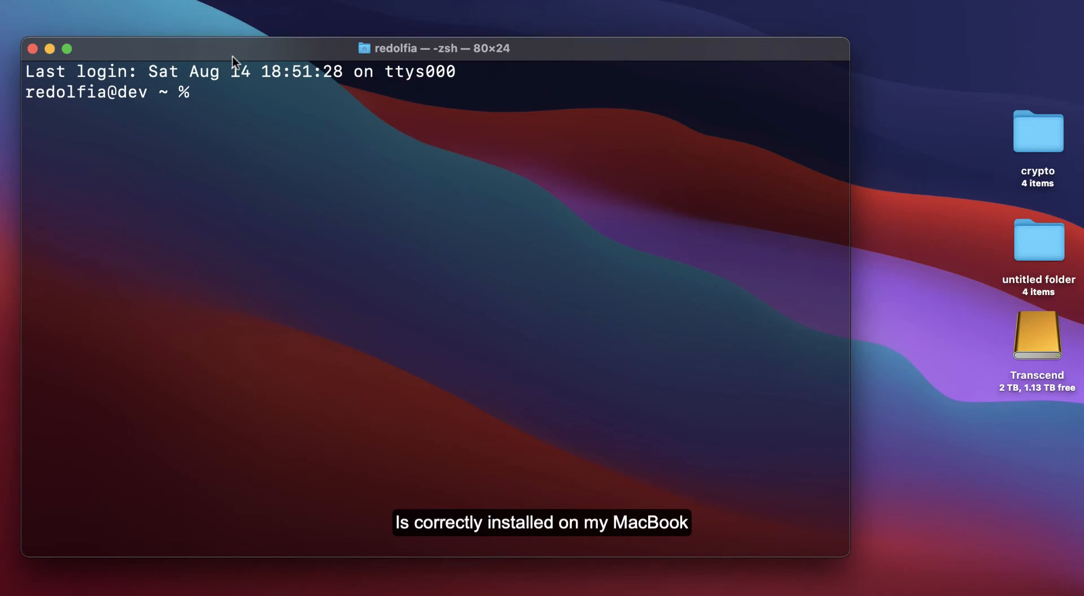
mouse_move(261, 234)
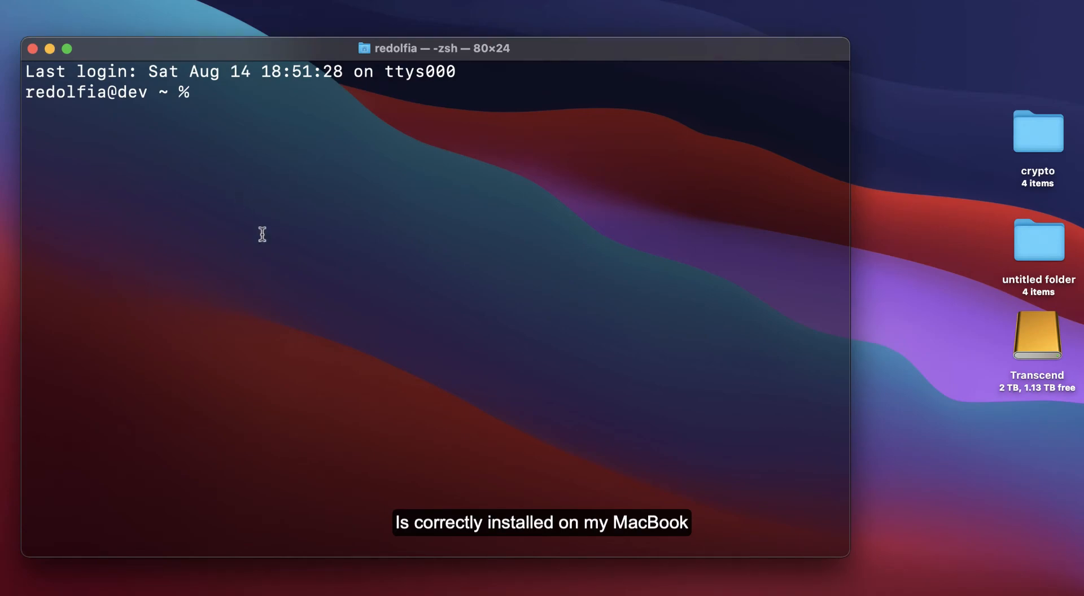
Step: Run python -v, which starts Python 2.7.16, then open a new Terminal window
type("pyt")
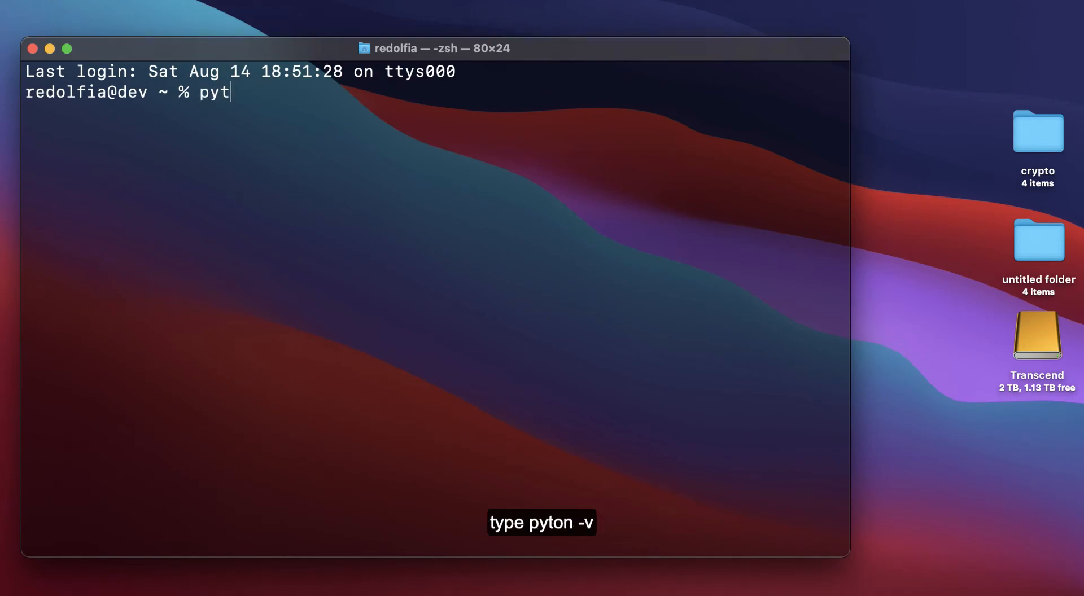
type("hon -")
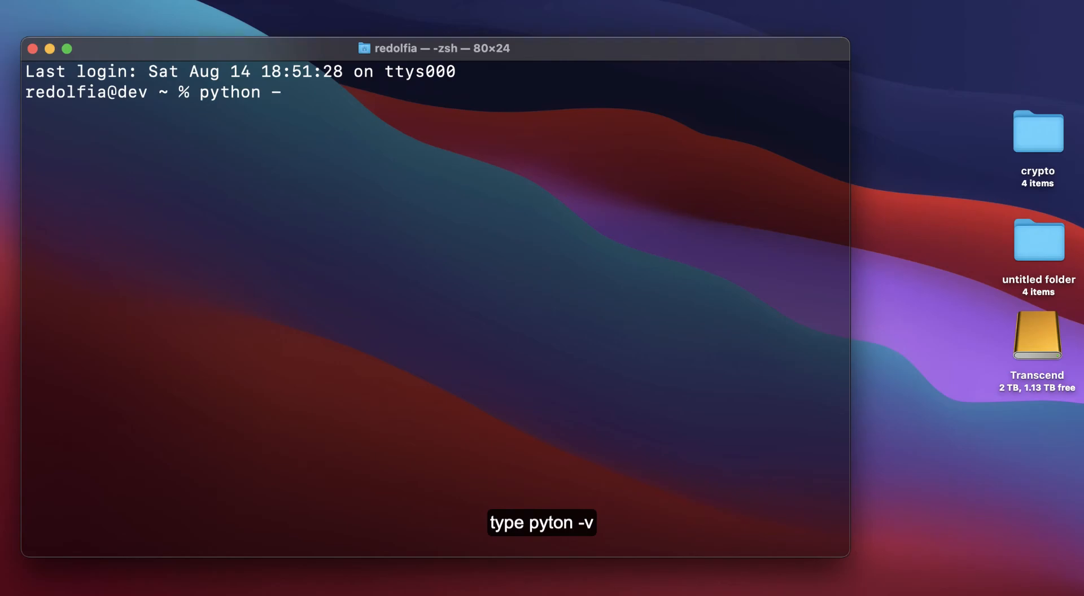
key("Return")
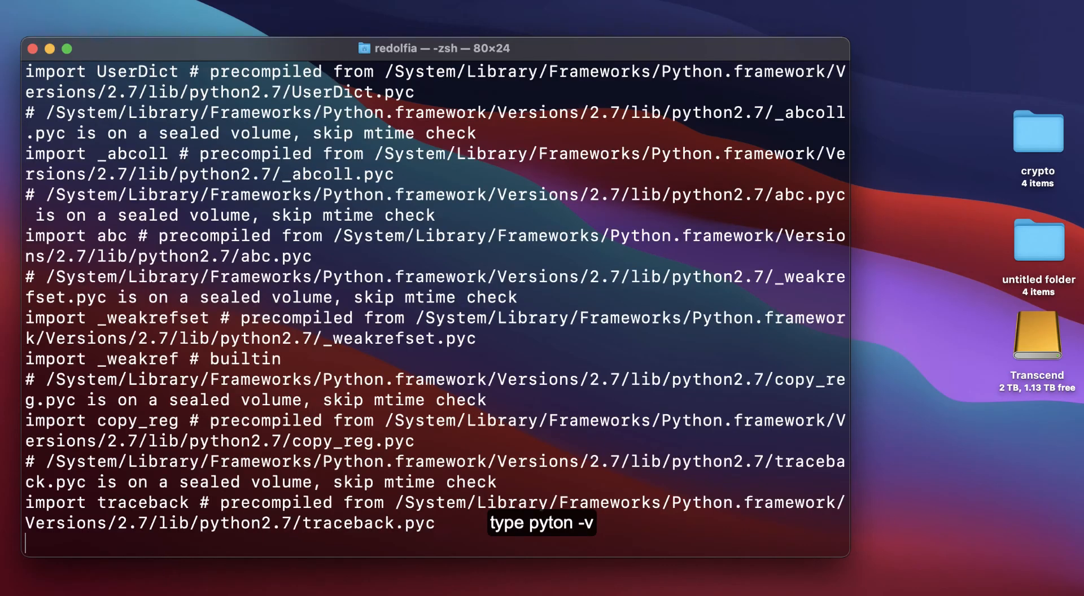
key("Return")
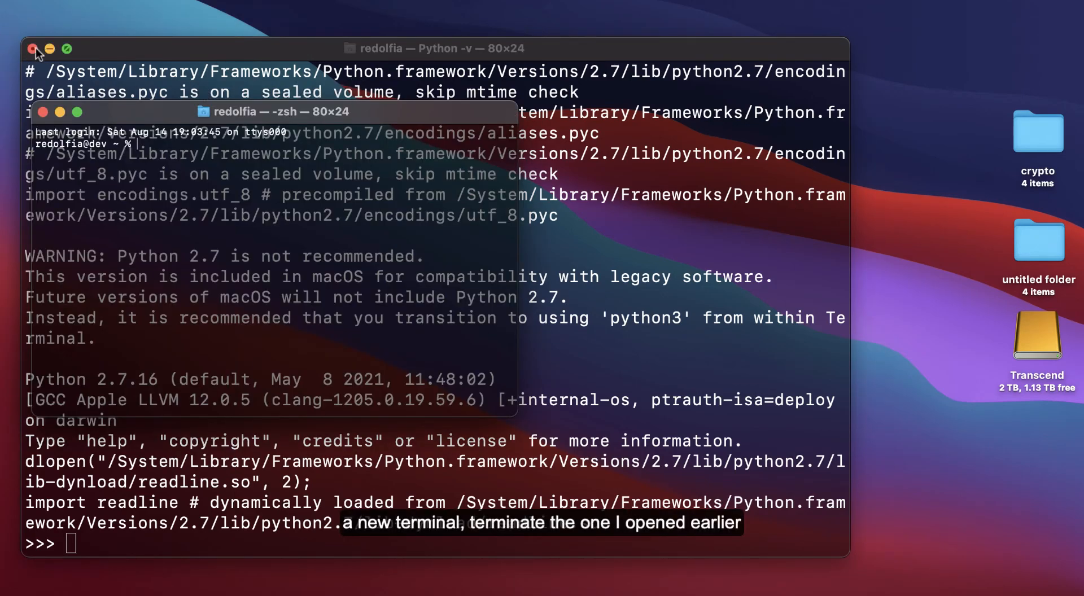
Step: Close the Python 2.7 window and run python3 -v, launching Python 3.9.6
left_click(32, 49)
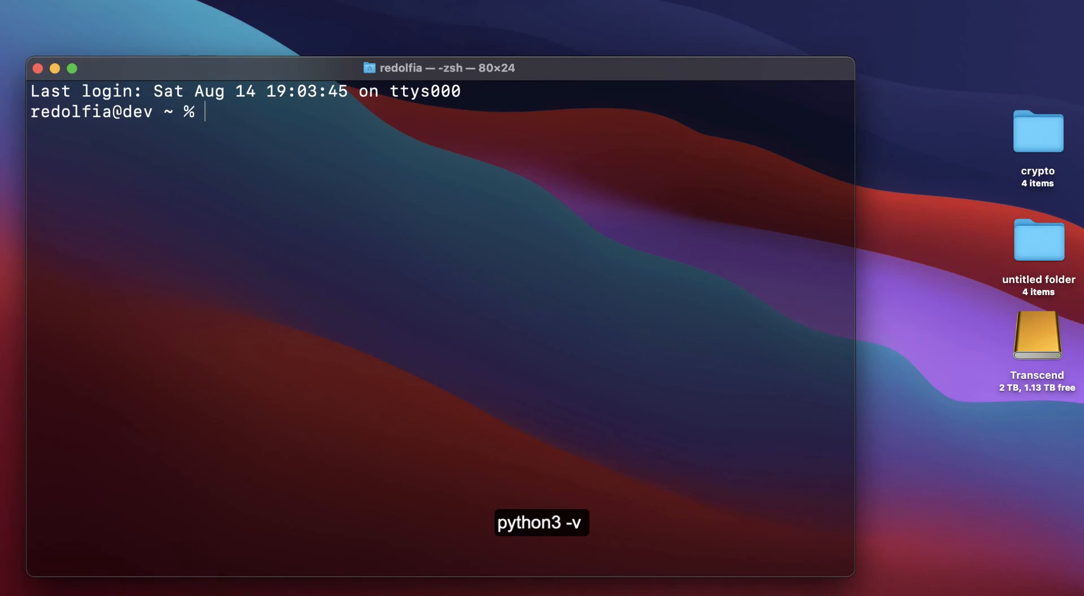
type("python3")
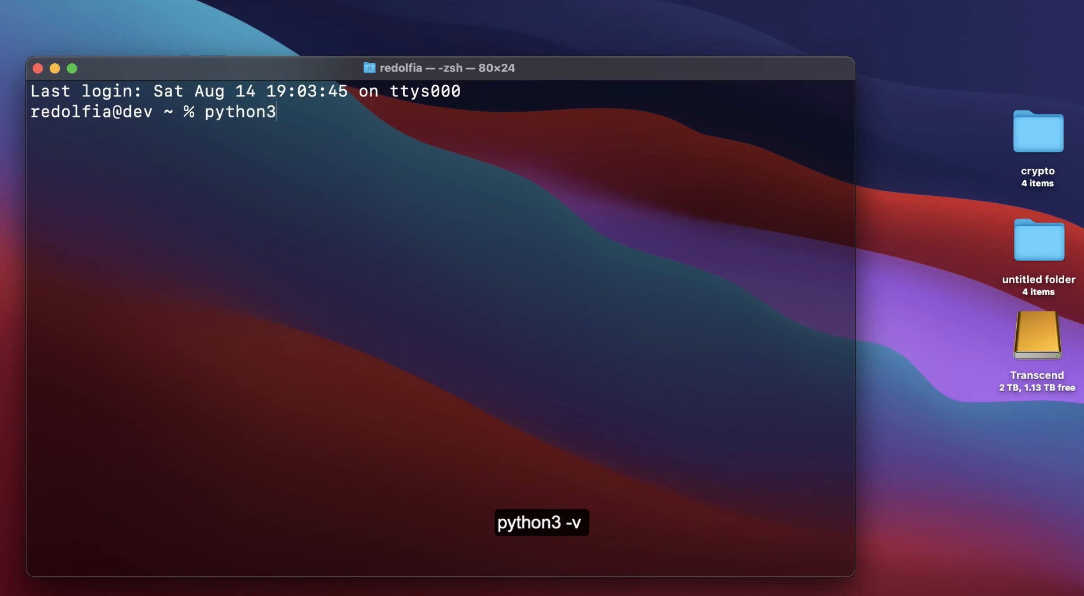
type("-v")
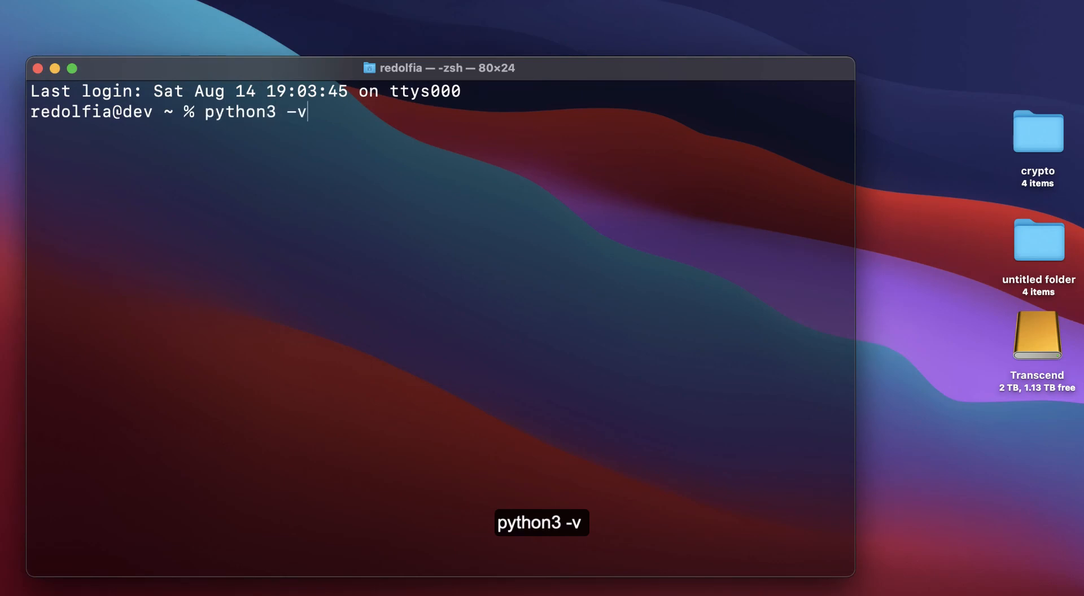
key("Return")
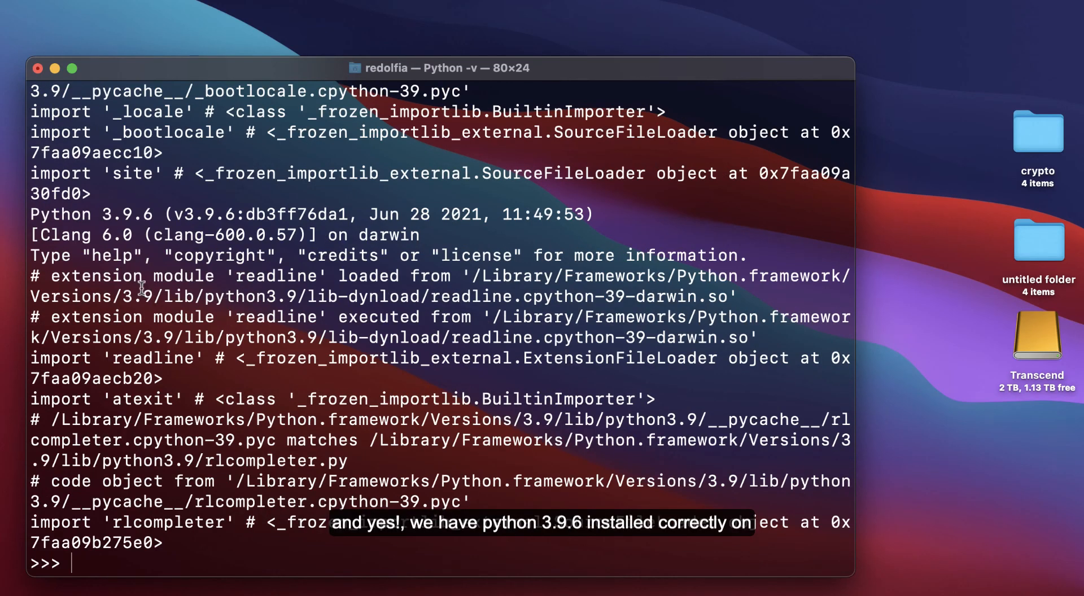